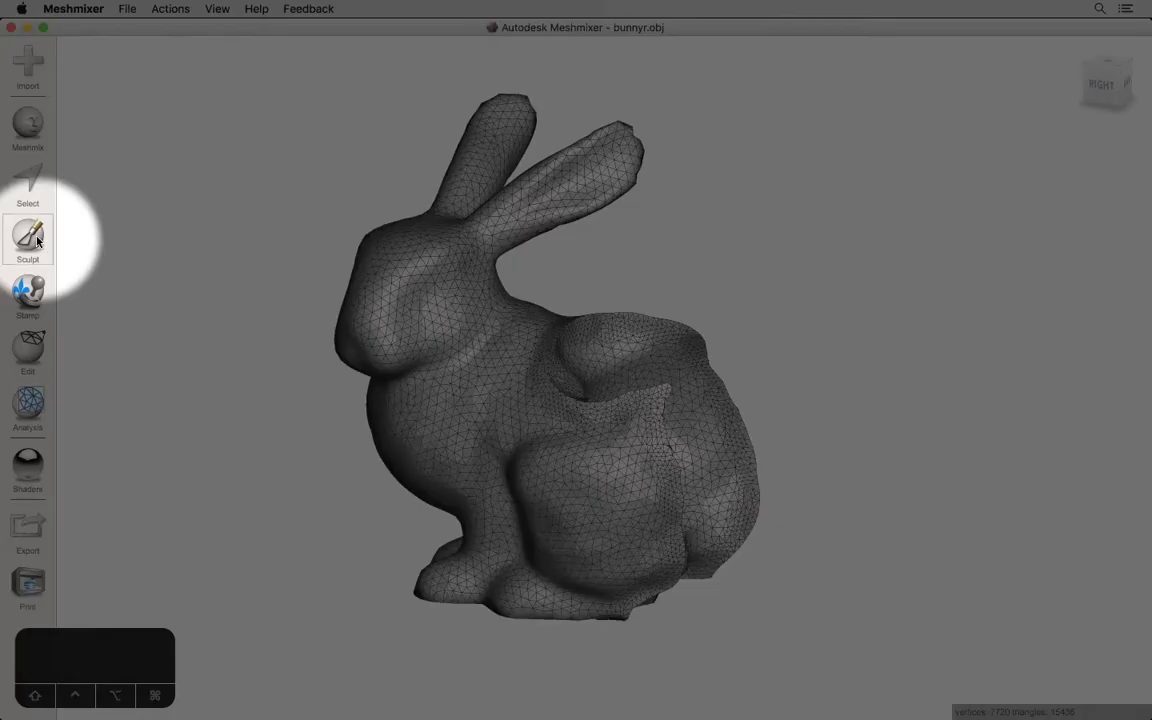
Step: Activate Sculpt on the bunny with brush size 76 and strength 86, showing brush choices
{"action": "left_click", "coordinate": [28, 238]}
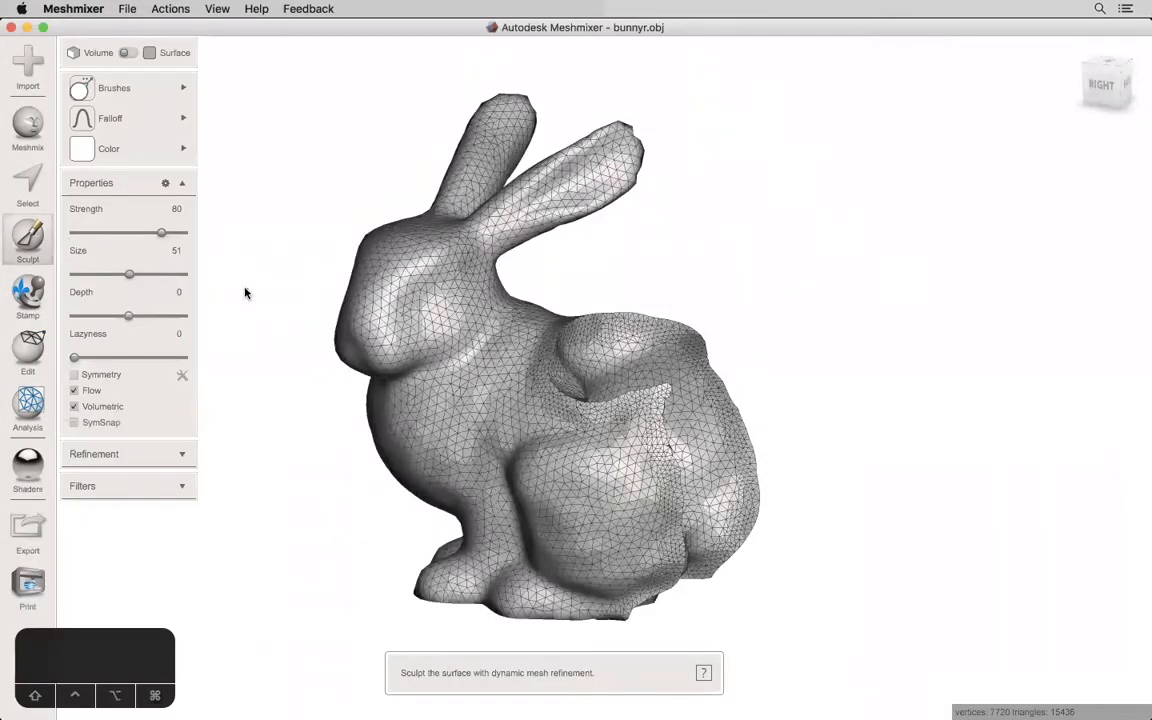
{"action": "left_click_drag", "start_coordinate": [161, 275], "coordinate": [128, 275]}
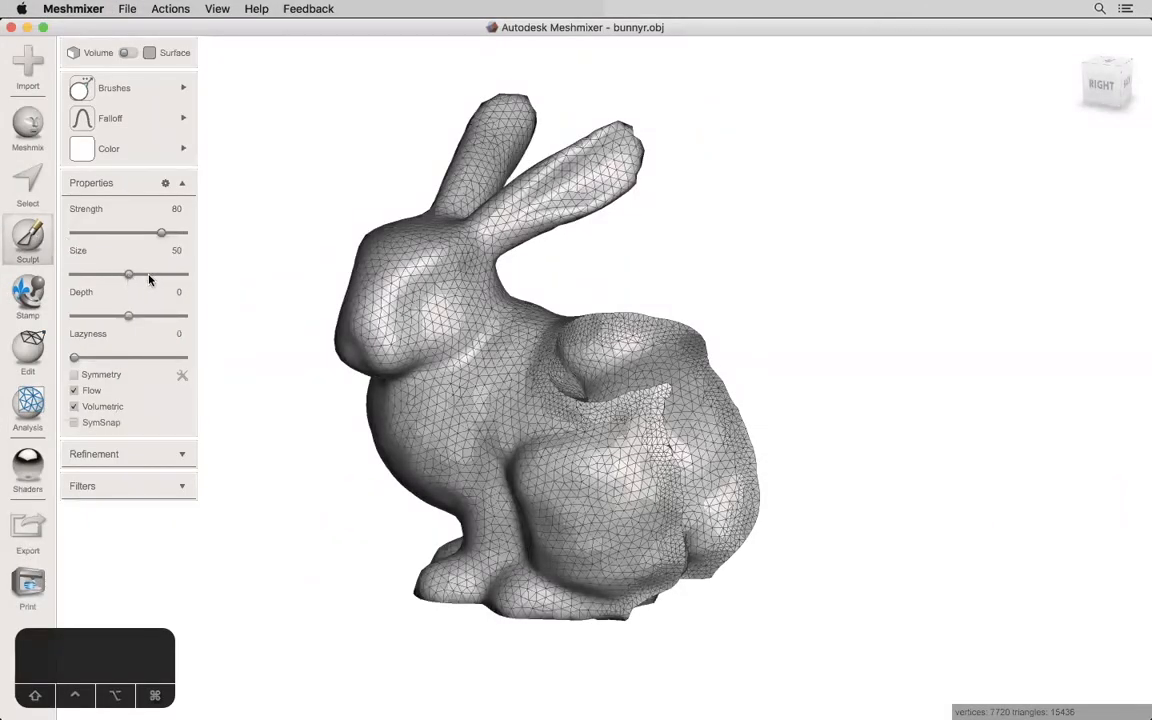
{"action": "left_click_drag", "start_coordinate": [128, 275], "coordinate": [156, 275]}
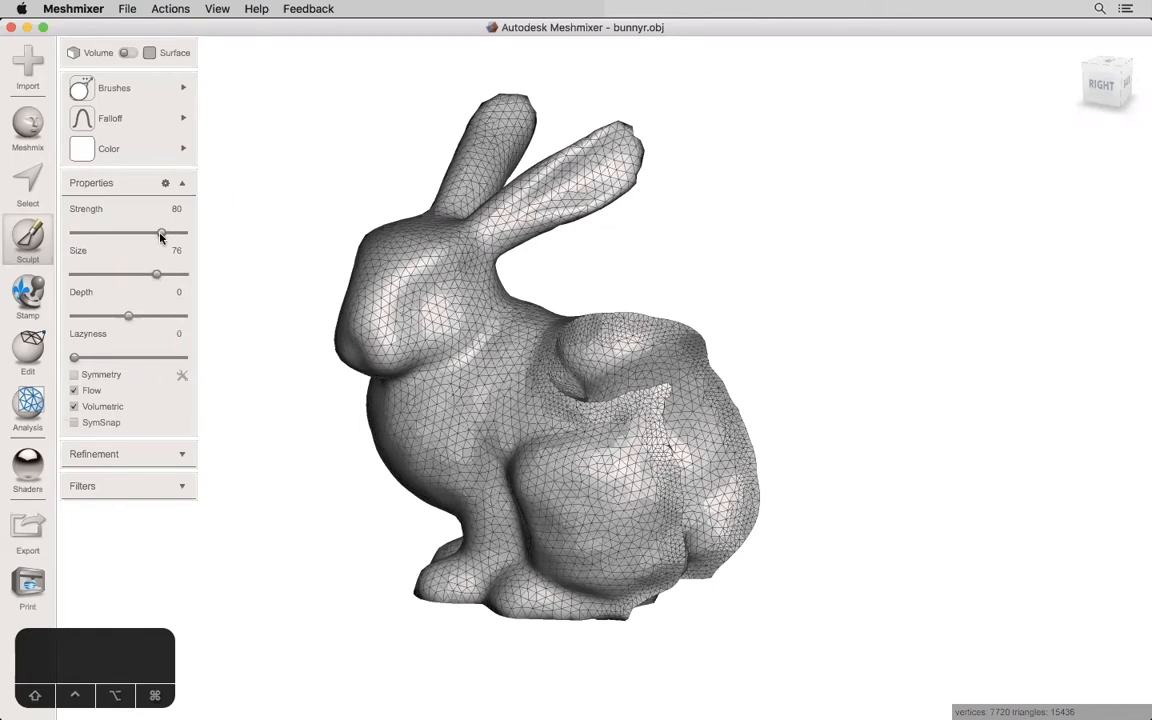
{"action": "left_click_drag", "start_coordinate": [162, 233], "coordinate": [170, 233]}
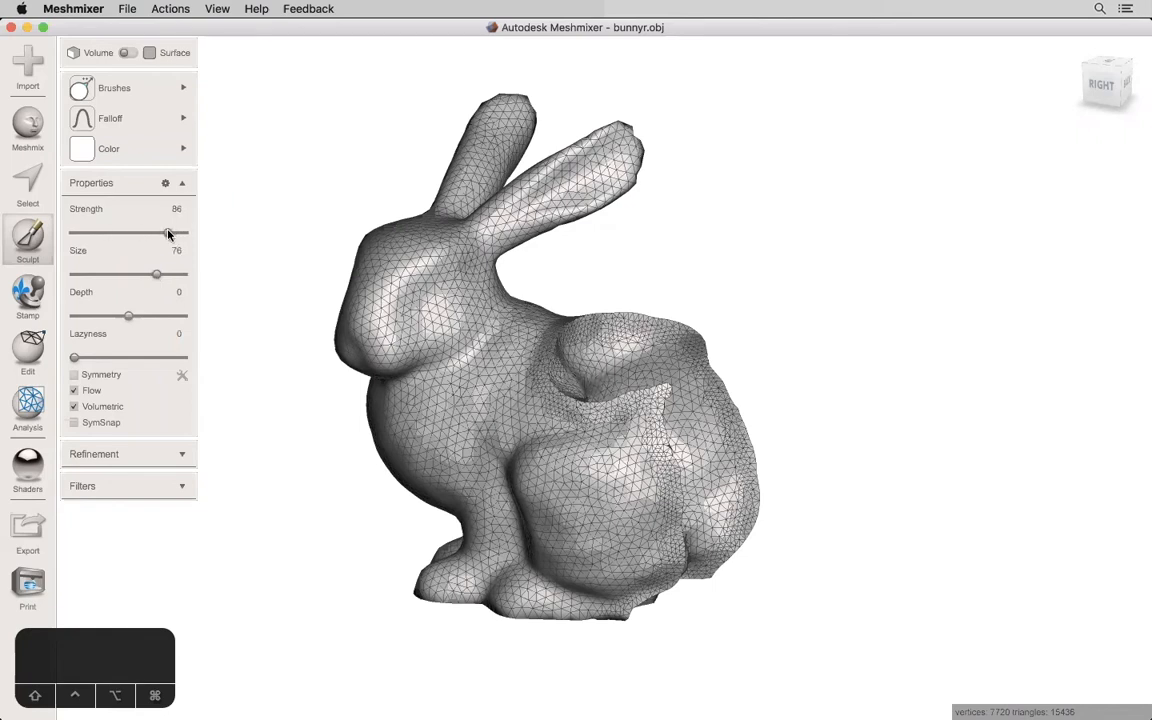
{"action": "left_click", "coordinate": [470, 372]}
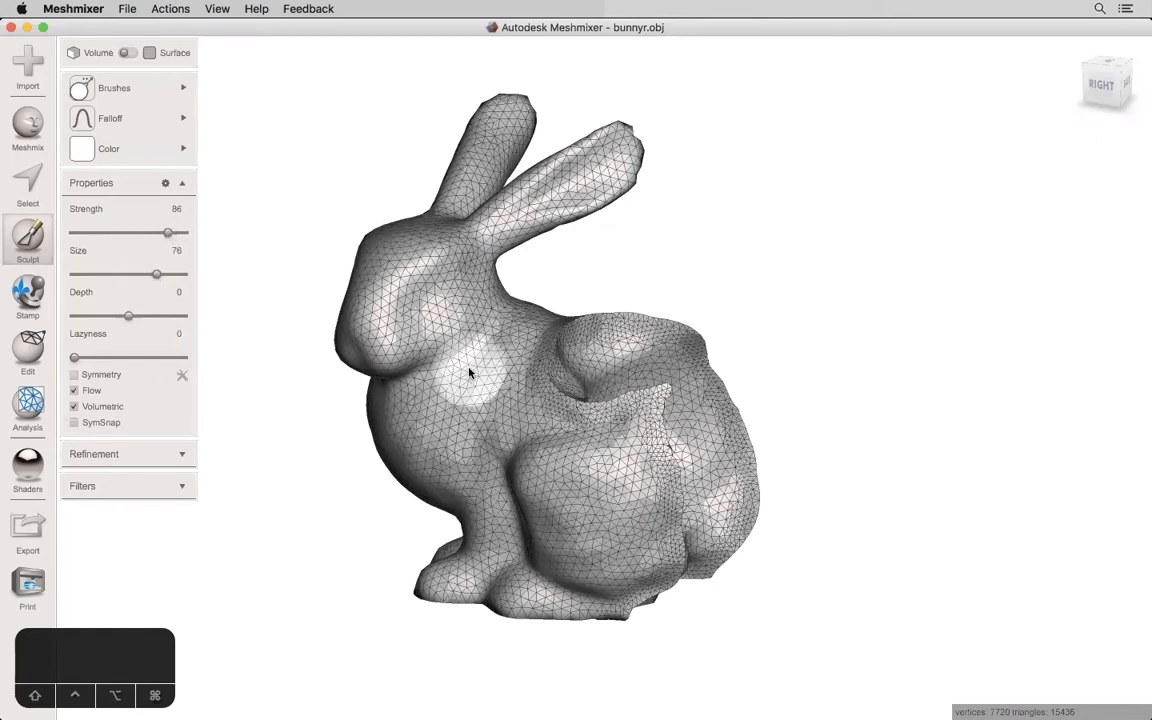
{"action": "left_click", "coordinate": [114, 88]}
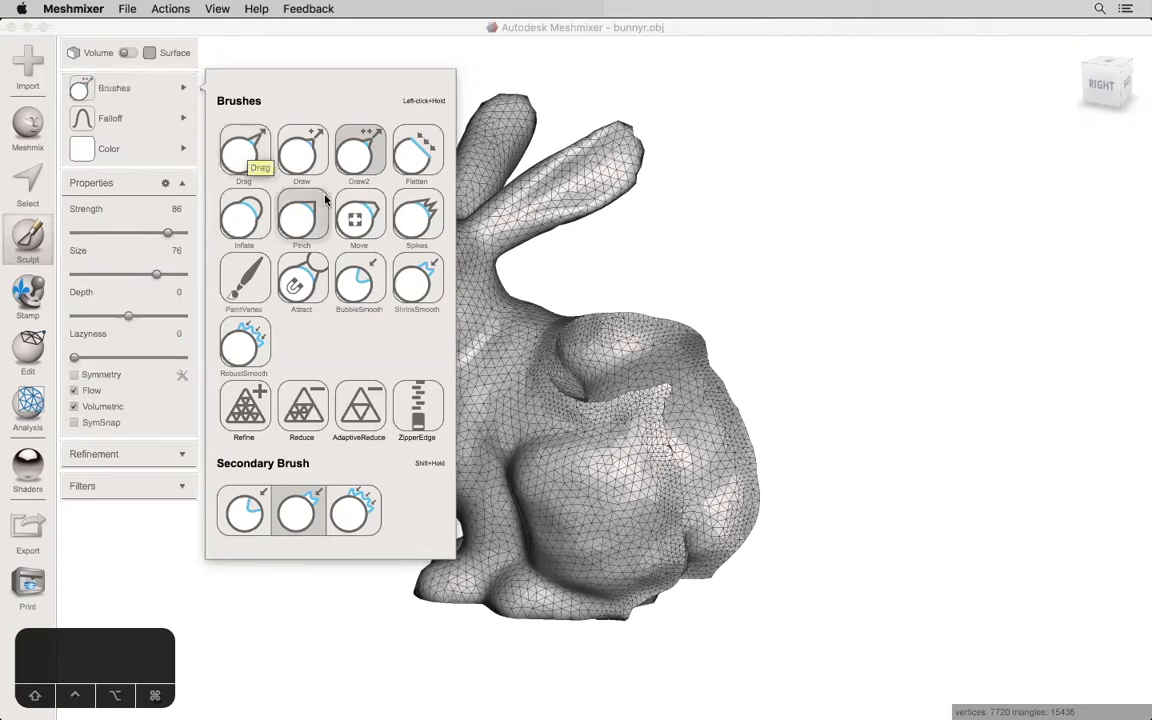
{"action": "mouse_move", "coordinate": [358, 218]}
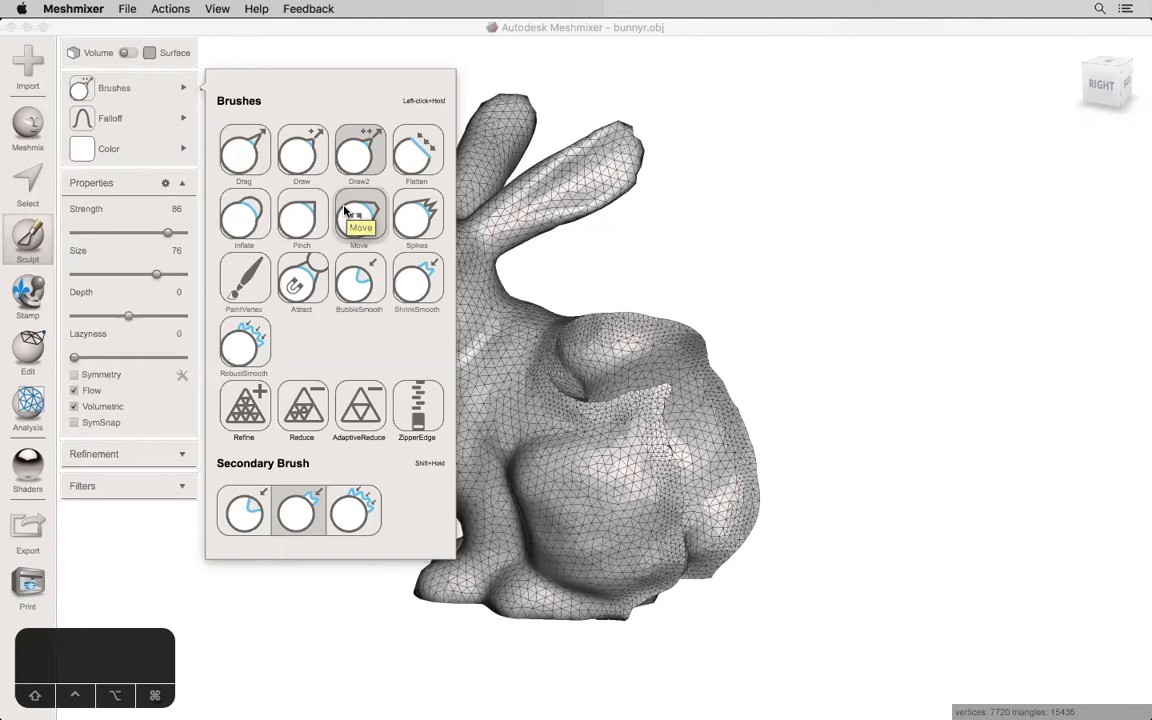
Step: Use the Spikes brush at size 41 to pull several spikes out of the chest
{"action": "left_click", "coordinate": [359, 217]}
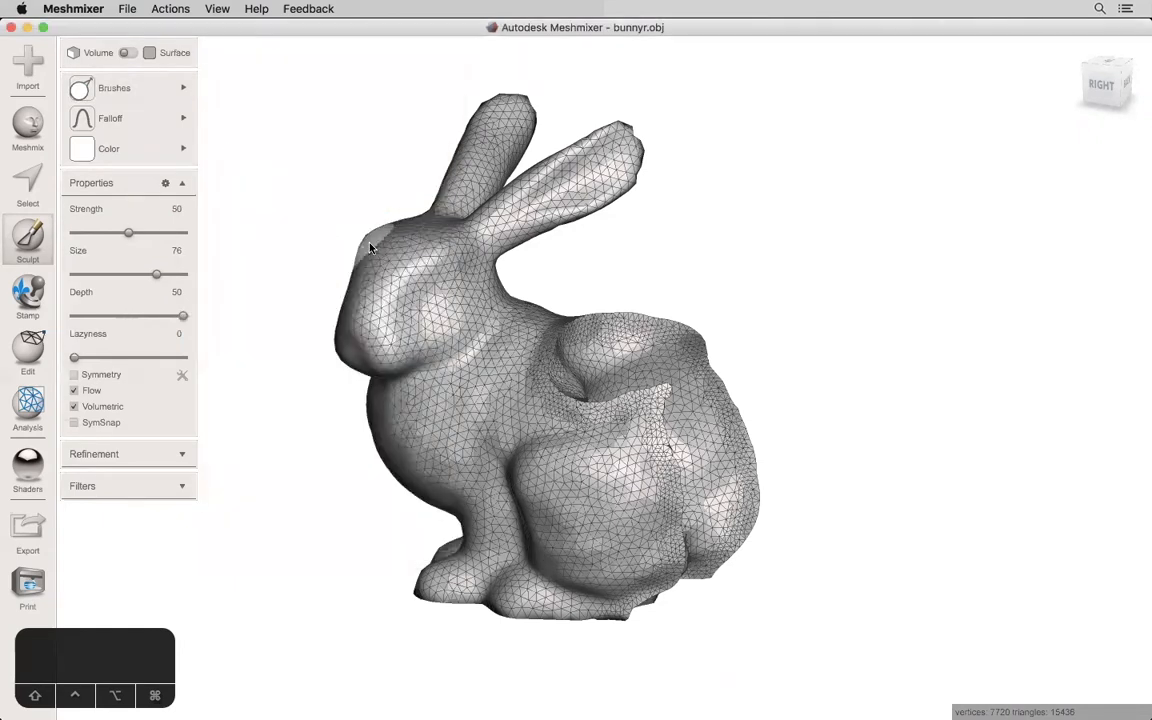
{"action": "left_click_drag", "start_coordinate": [157, 275], "coordinate": [119, 275]}
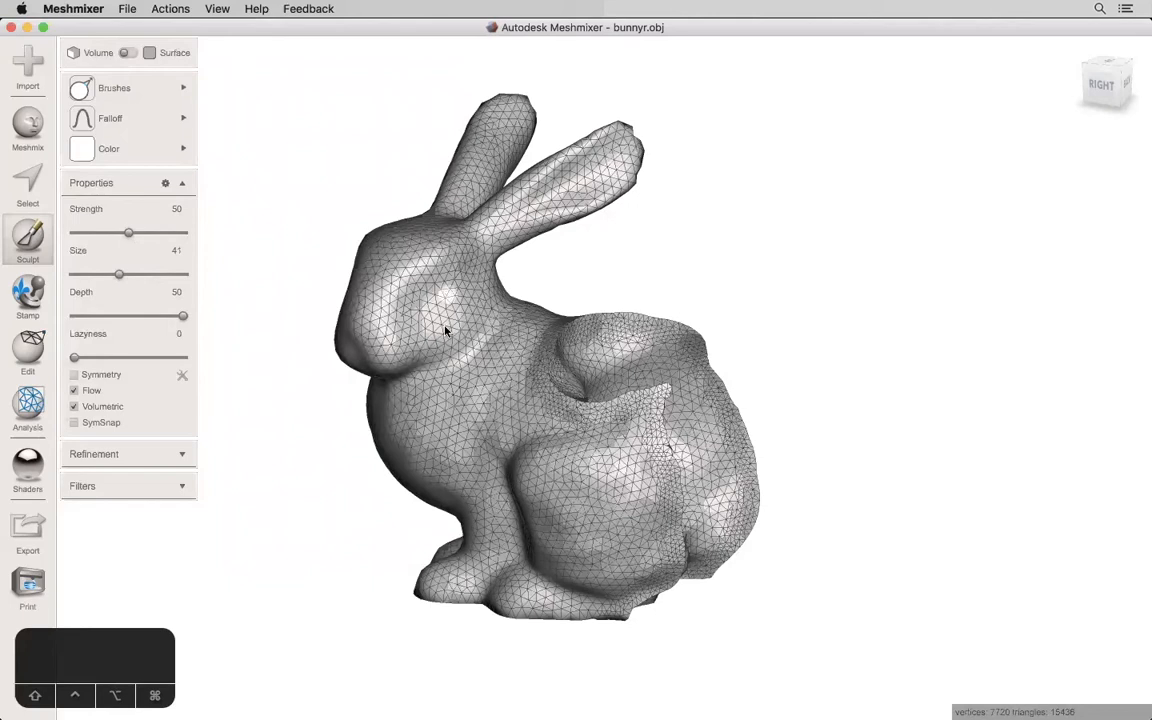
{"action": "left_click", "coordinate": [408, 467]}
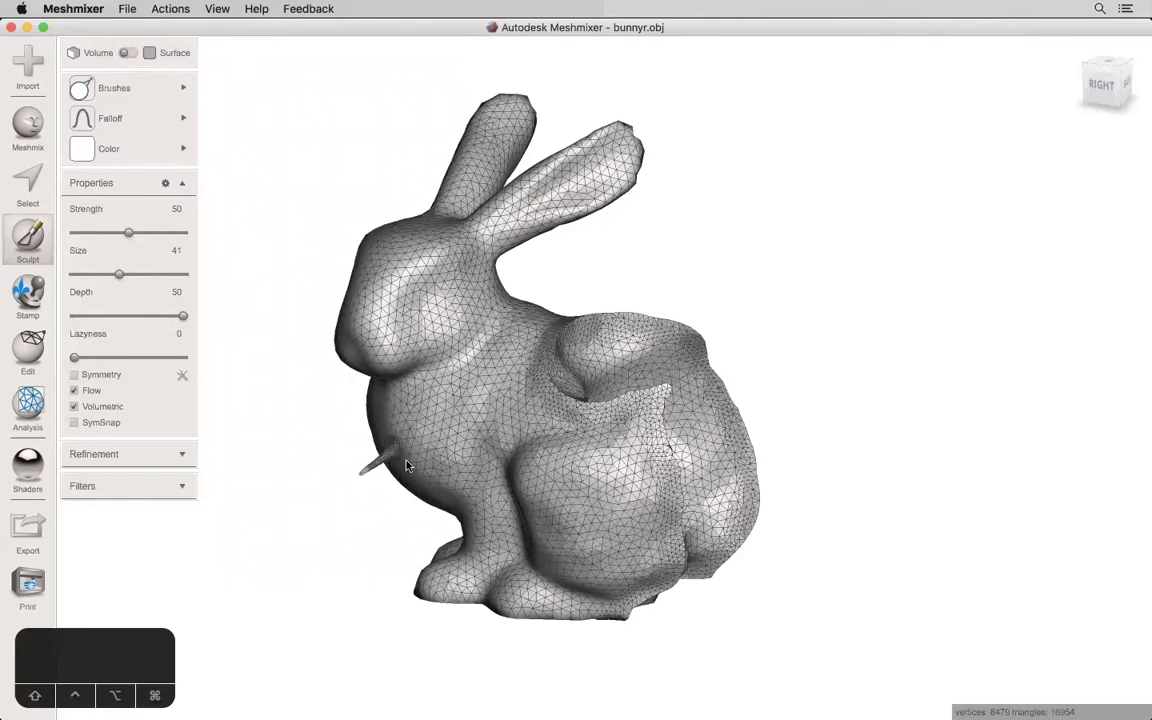
{"action": "left_click_drag", "start_coordinate": [405, 465], "coordinate": [418, 515]}
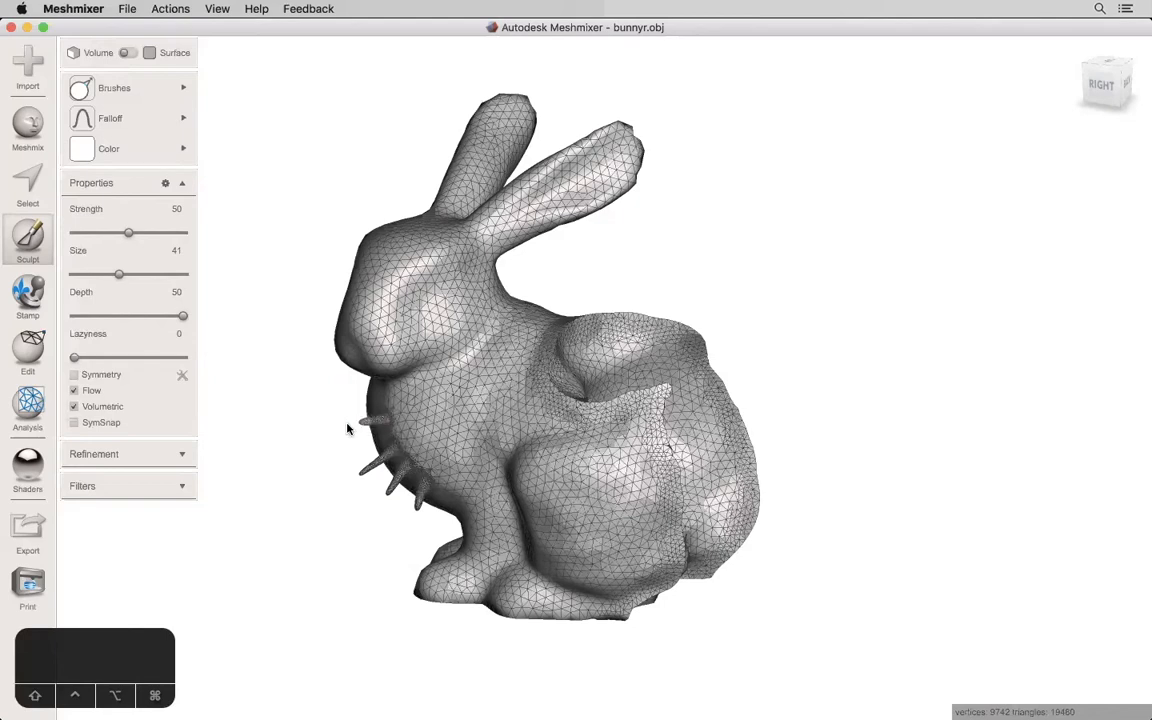
{"action": "mouse_move", "coordinate": [333, 432]}
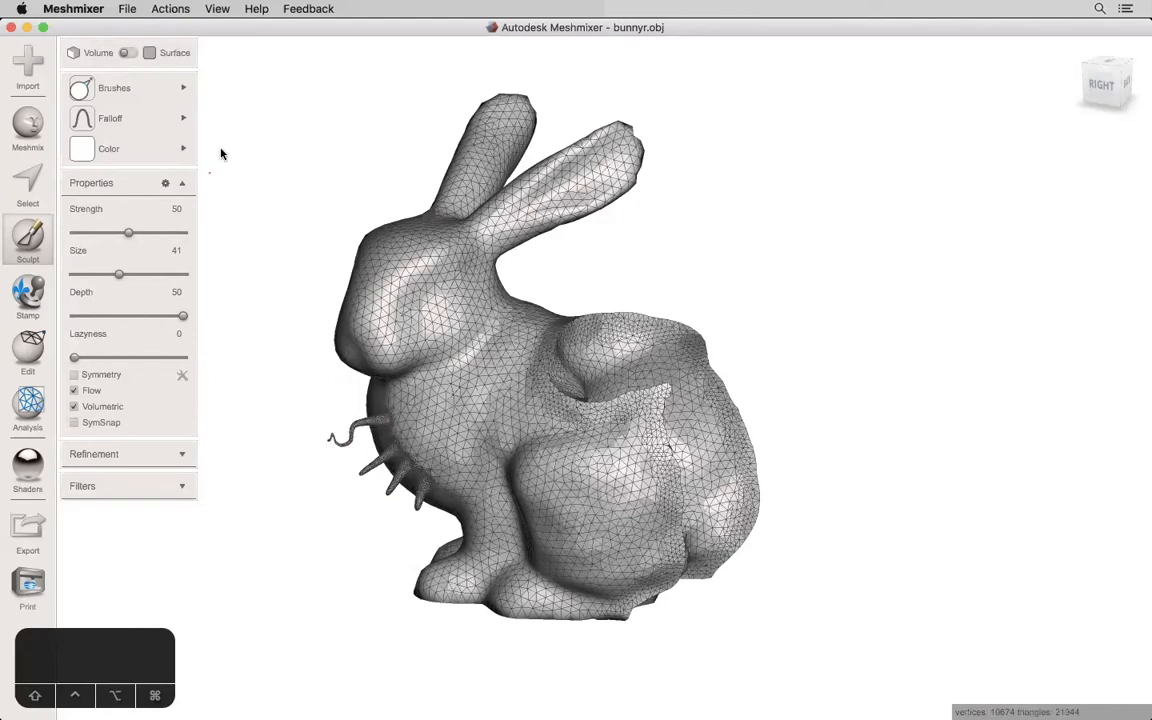
Step: With strength 9 and size 95, push the lower front body and flatten the flank bulge
{"action": "left_click_drag", "start_coordinate": [128, 232], "coordinate": [83, 232]}
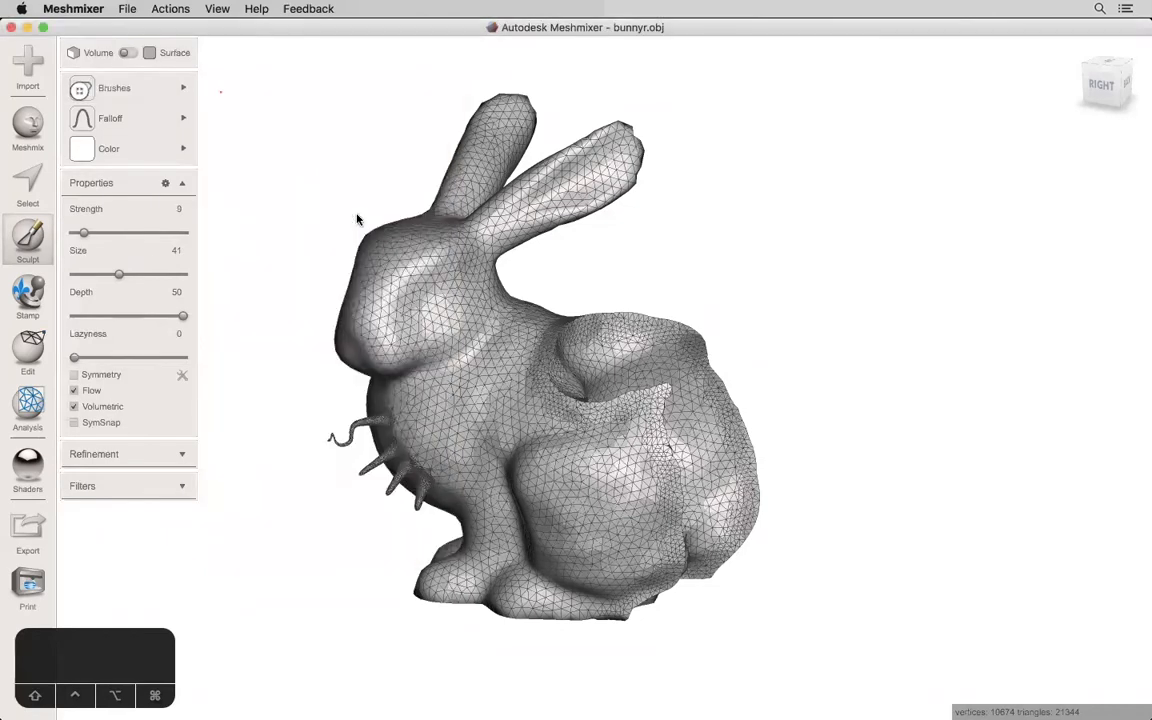
{"action": "left_click_drag", "start_coordinate": [119, 275], "coordinate": [159, 275]}
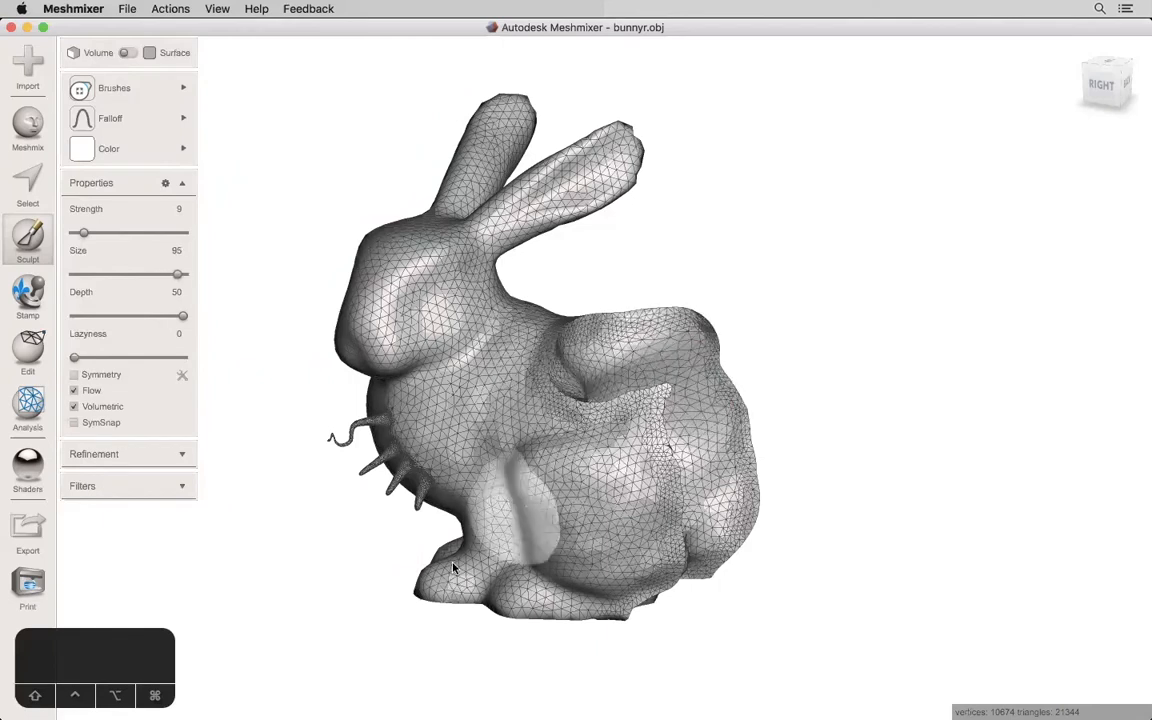
{"action": "left_click_drag", "start_coordinate": [453, 567], "coordinate": [475, 600]}
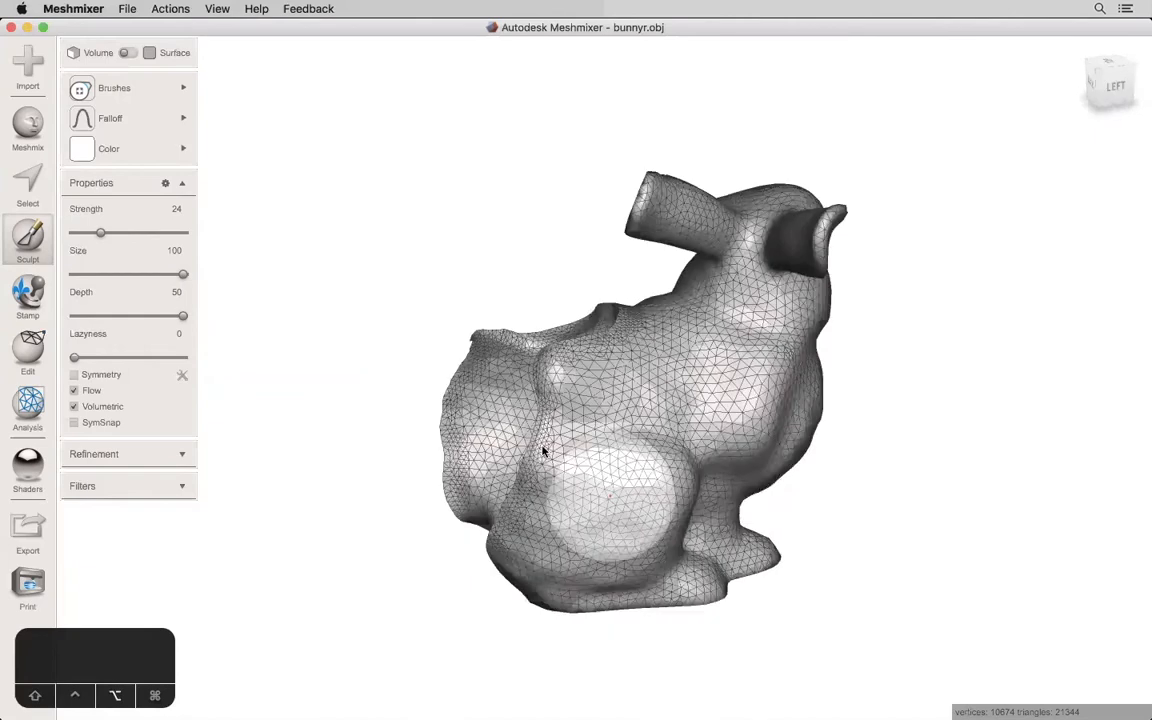
{"action": "left_click_drag", "start_coordinate": [545, 452], "coordinate": [770, 508]}
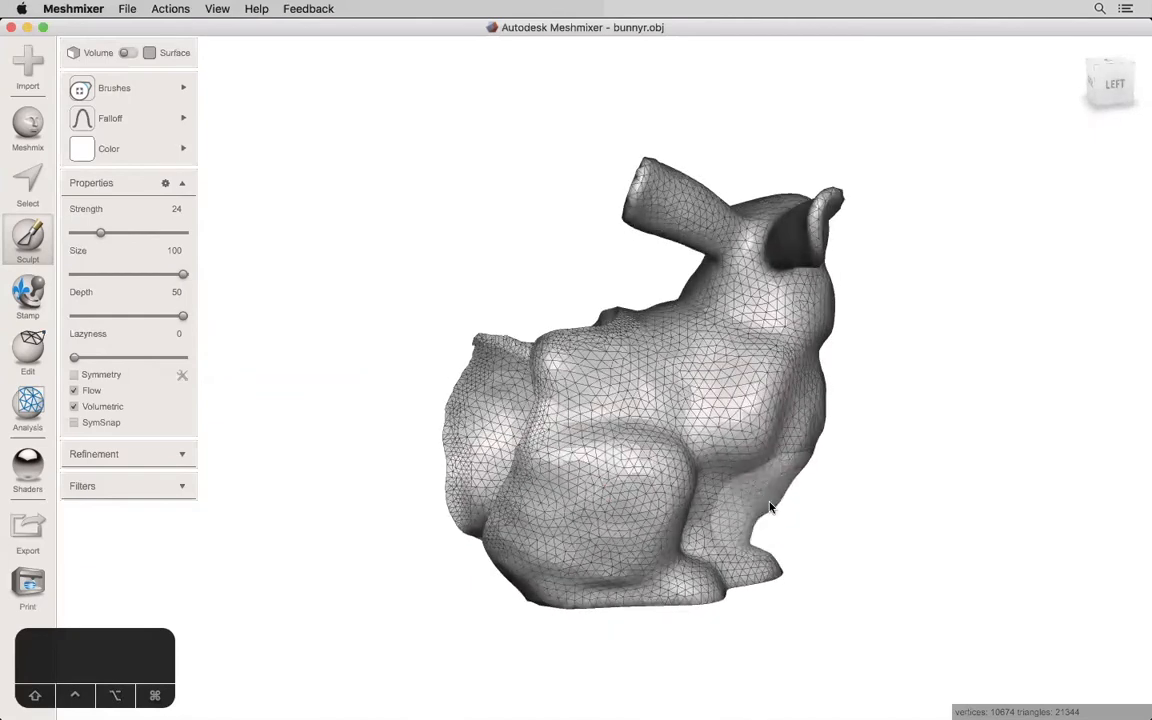
{"action": "left_click_drag", "start_coordinate": [770, 507], "coordinate": [760, 540]}
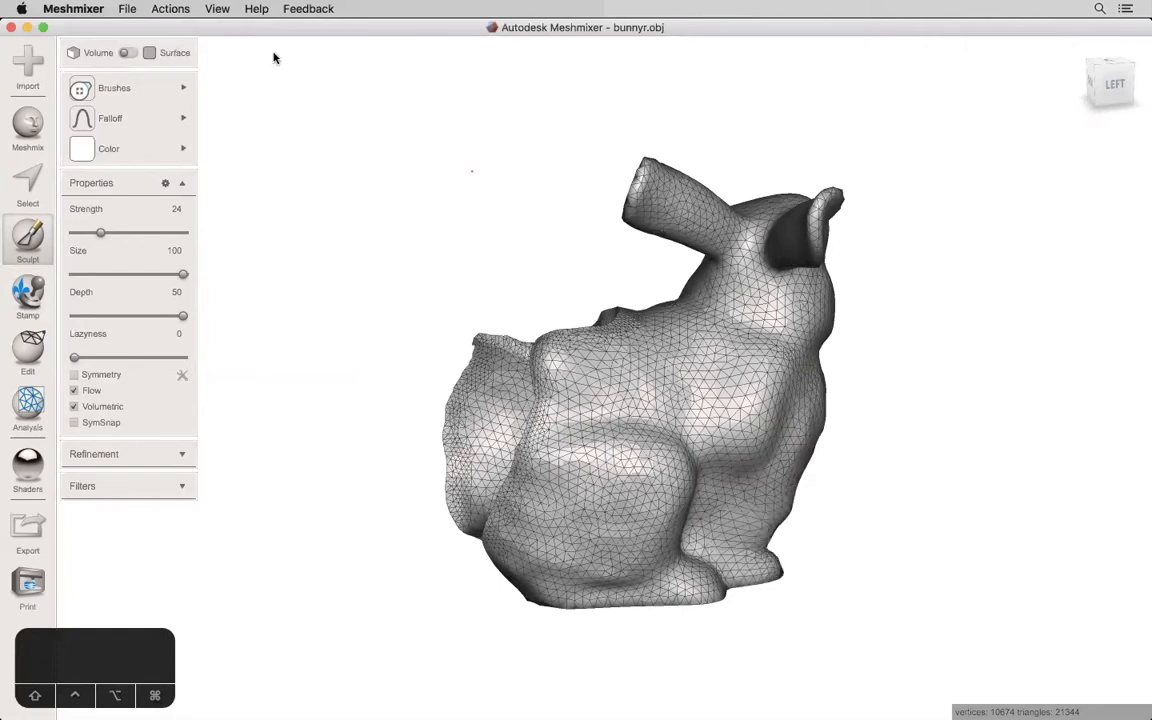
Step: Inflate a long ridge along the bunny's flank
{"action": "left_click", "coordinate": [114, 88]}
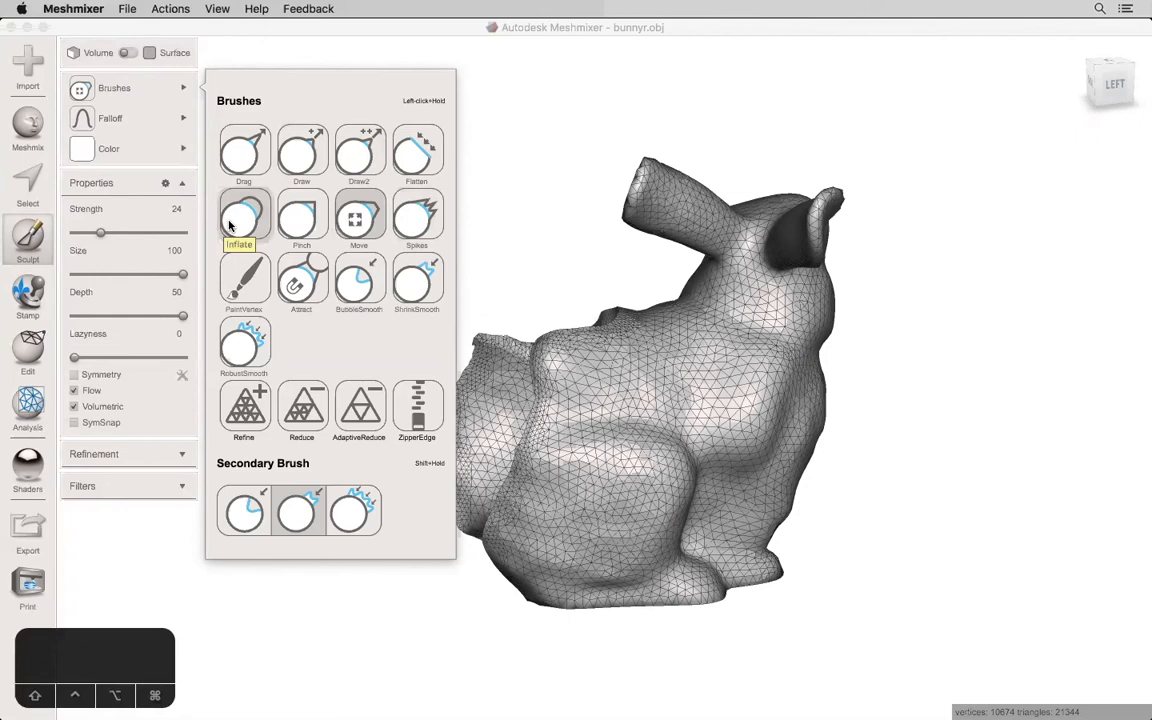
{"action": "mouse_move", "coordinate": [241, 216]}
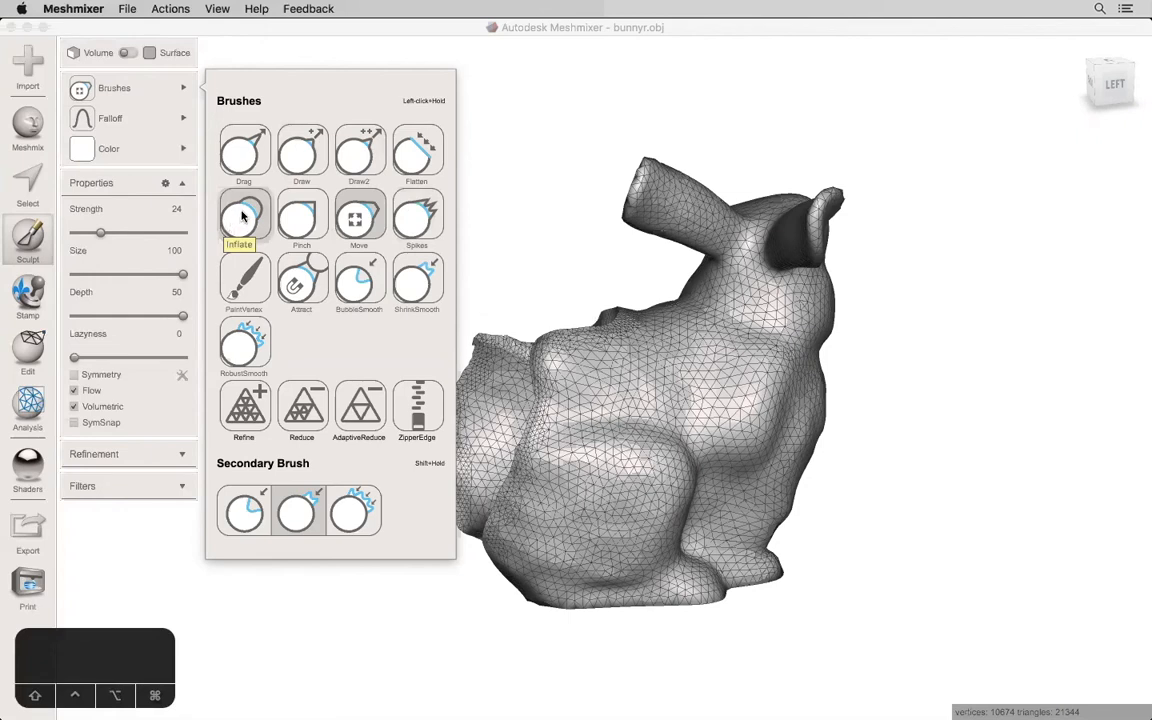
{"action": "left_click", "coordinate": [243, 216]}
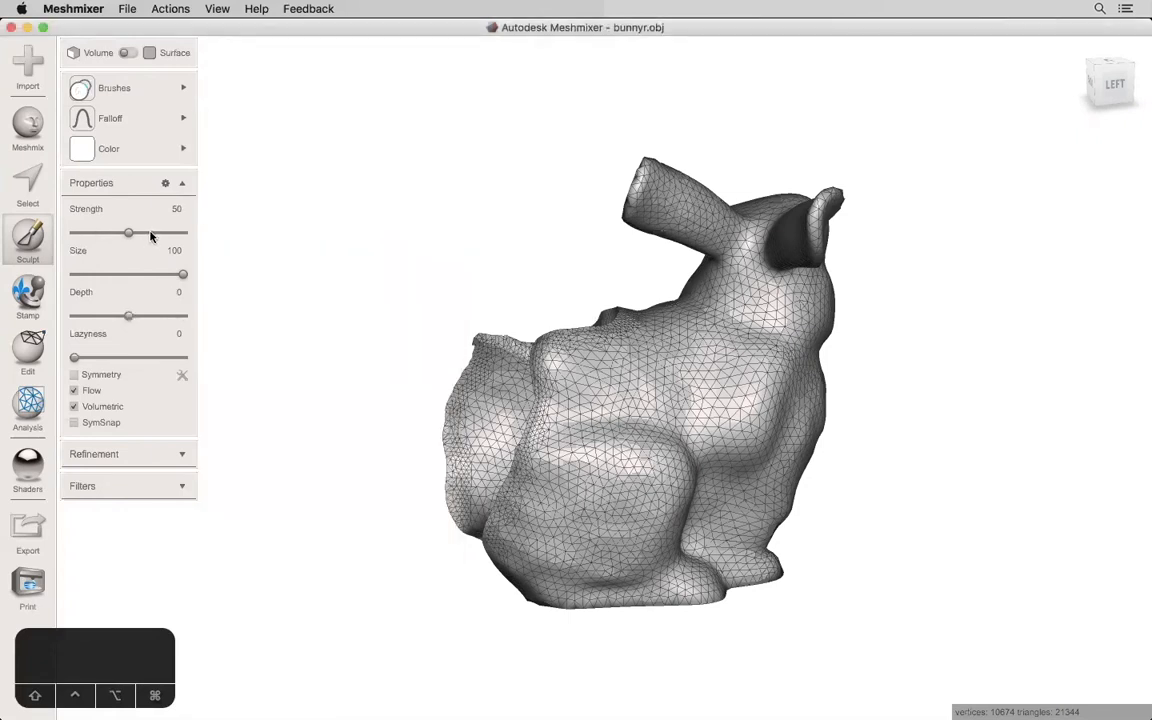
{"action": "left_click_drag", "start_coordinate": [127, 232], "coordinate": [155, 232]}
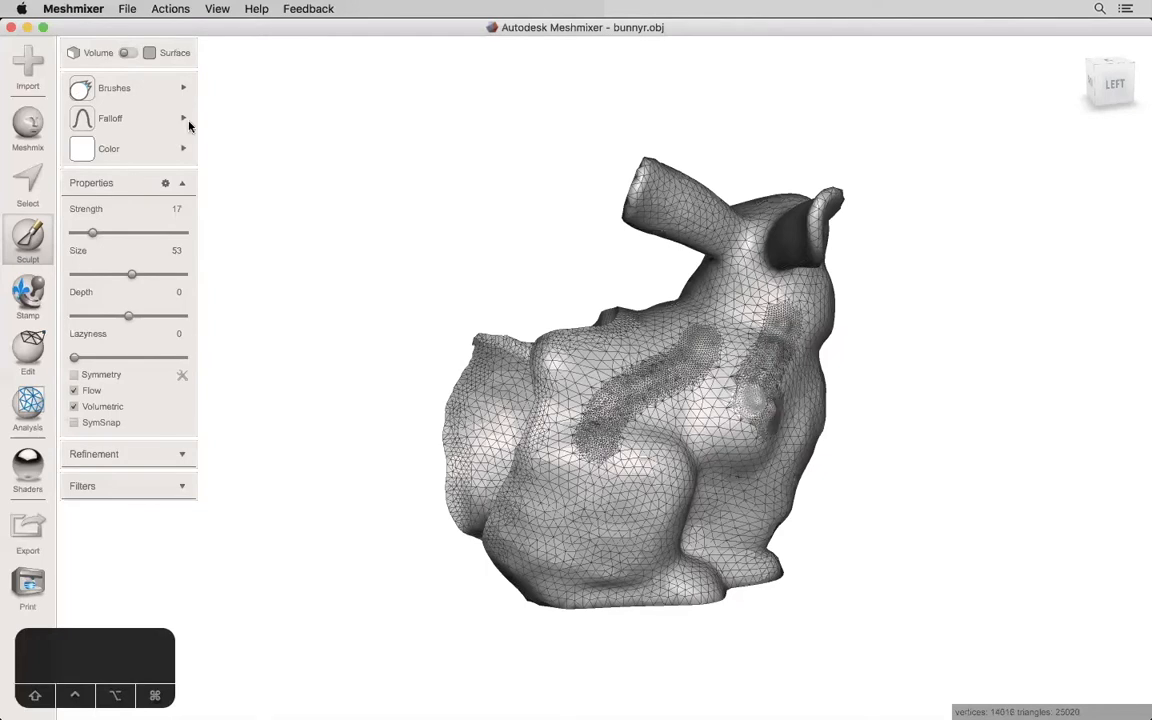
Step: Dab a small Draw2 bump near the bunny's hind leg
{"action": "left_click", "coordinate": [114, 88]}
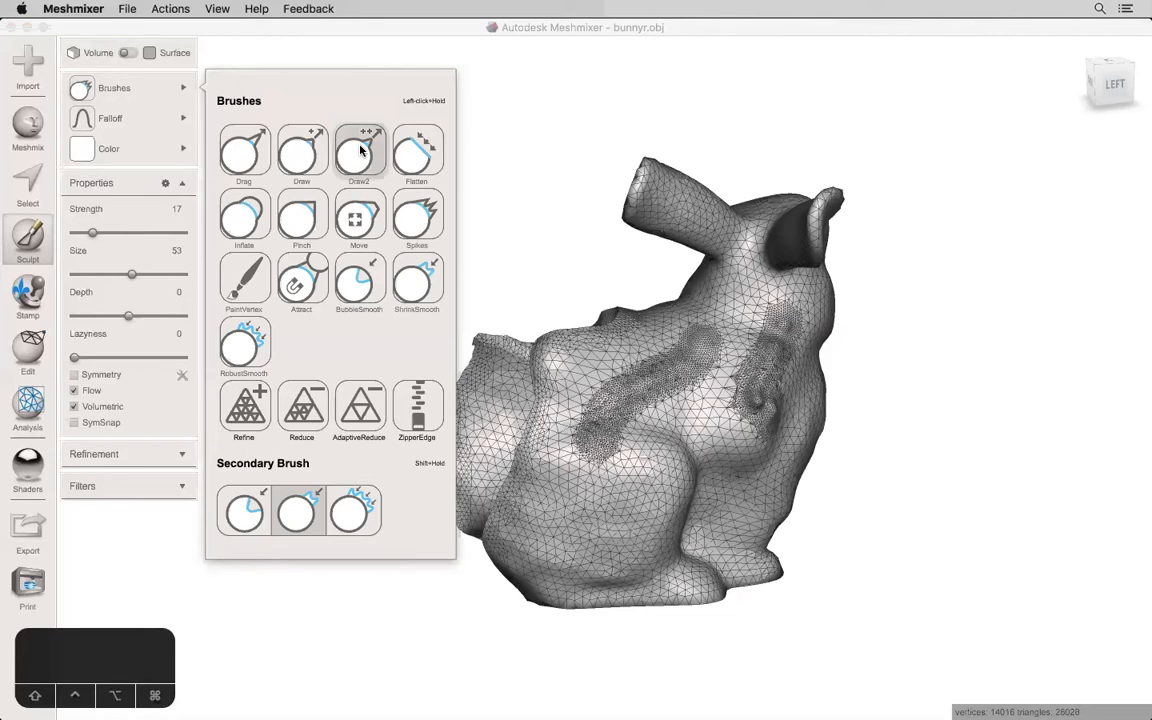
{"action": "left_click", "coordinate": [358, 150]}
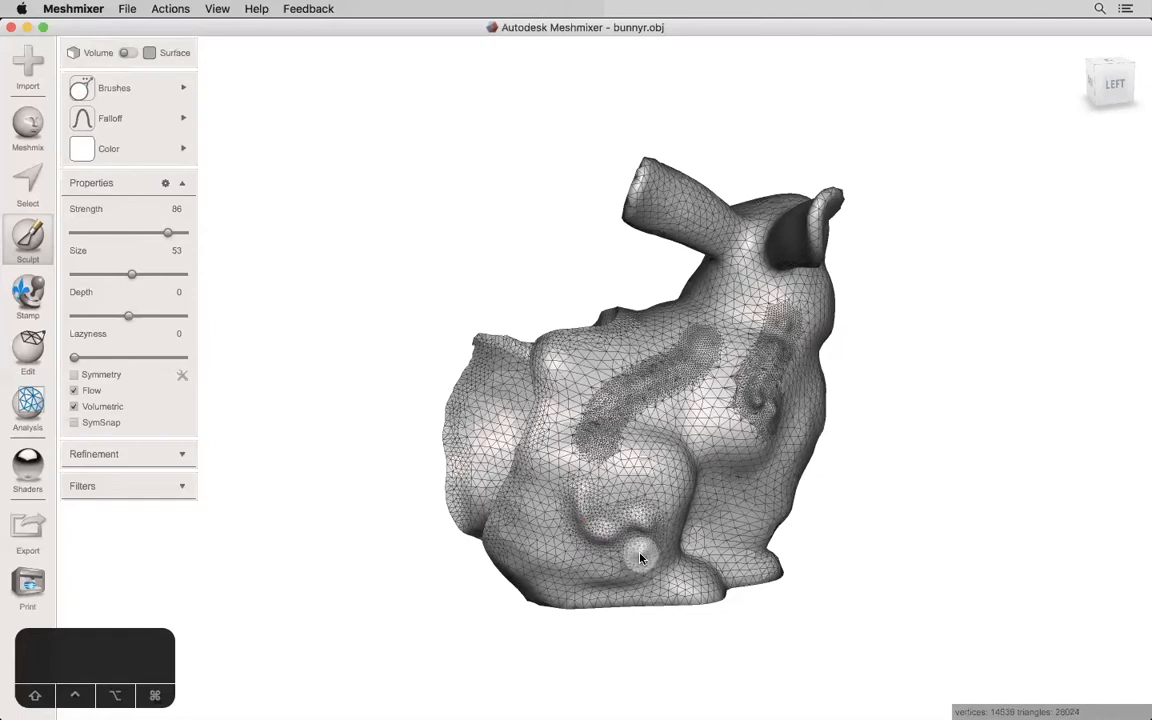
{"action": "left_click", "coordinate": [114, 87]}
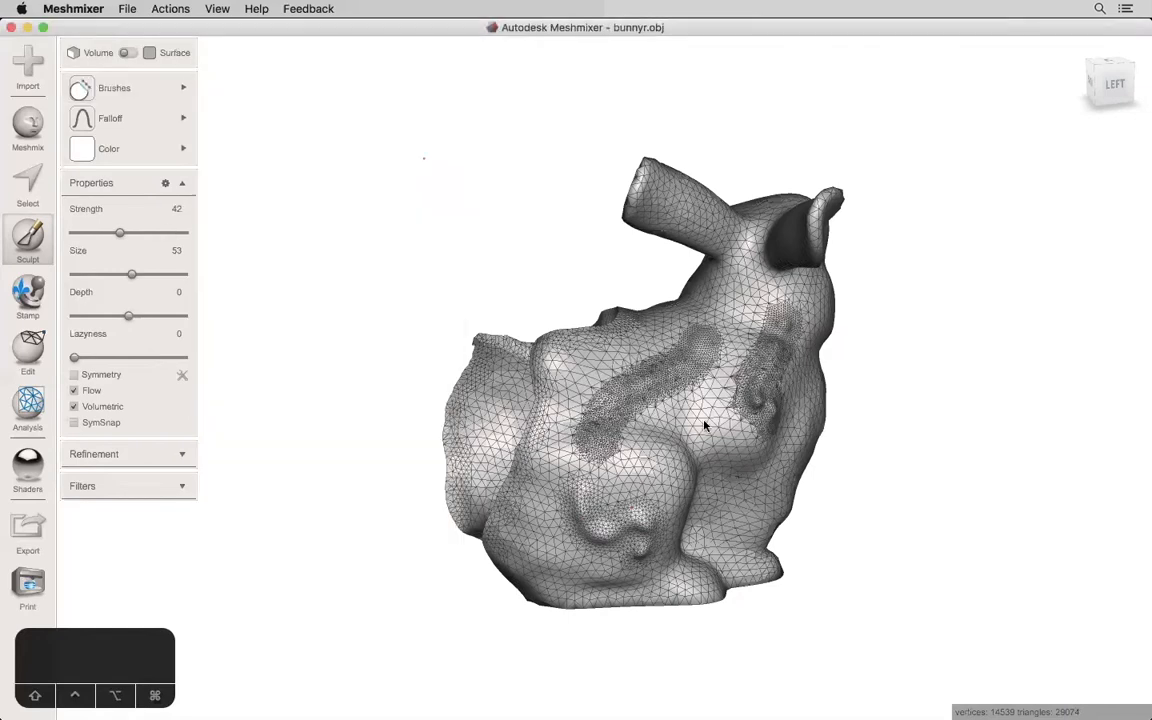
Step: At size 85, smooth the lower-side bumps and flatten the rough flank patch
{"action": "left_click_drag", "start_coordinate": [131, 275], "coordinate": [158, 275]}
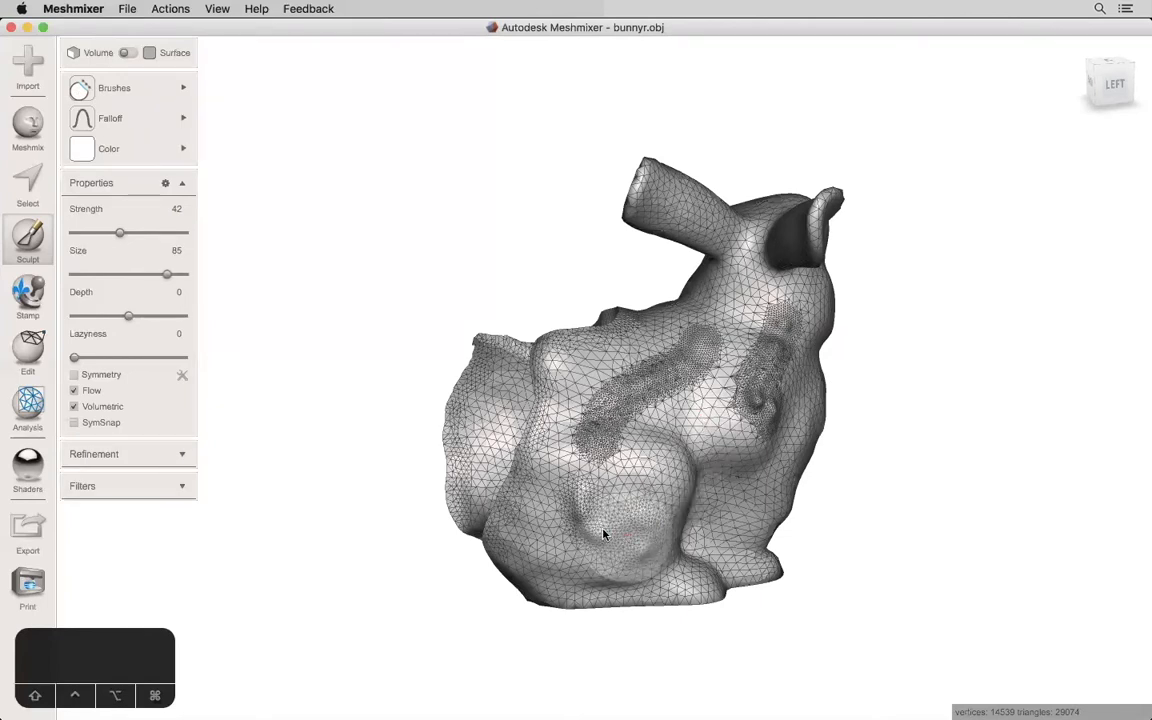
{"action": "left_click_drag", "start_coordinate": [605, 535], "coordinate": [660, 440]}
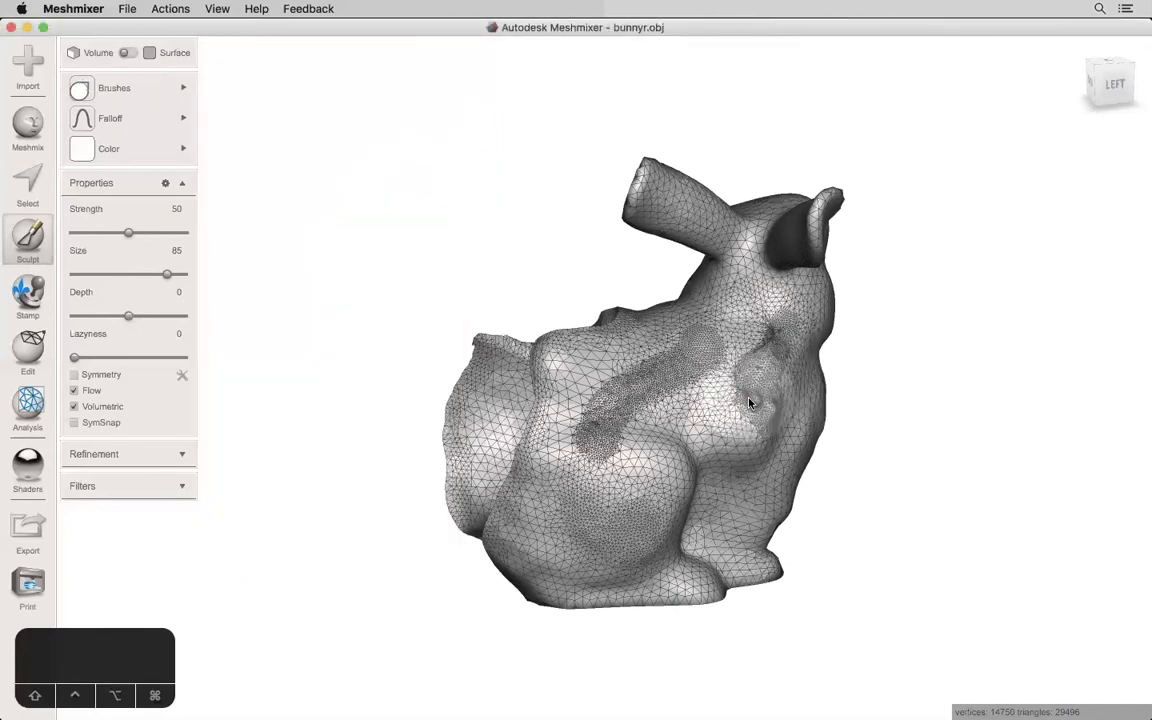
{"action": "left_click_drag", "start_coordinate": [748, 402], "coordinate": [728, 477]}
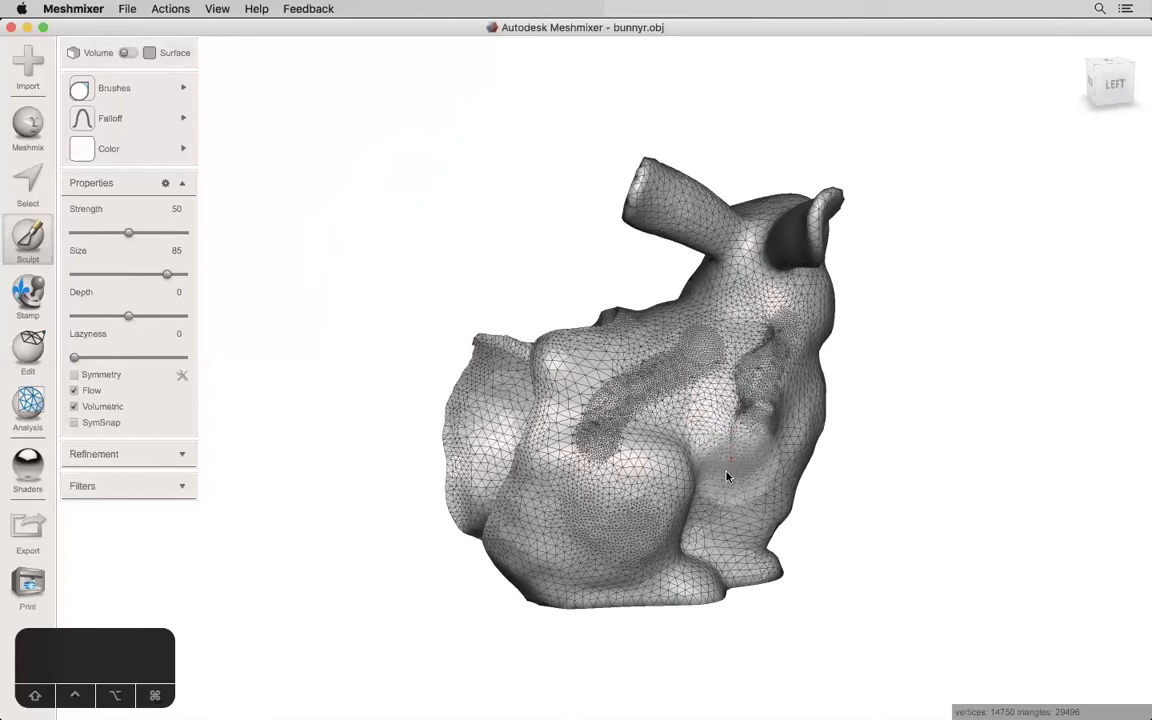
{"action": "left_click", "coordinate": [730, 478]}
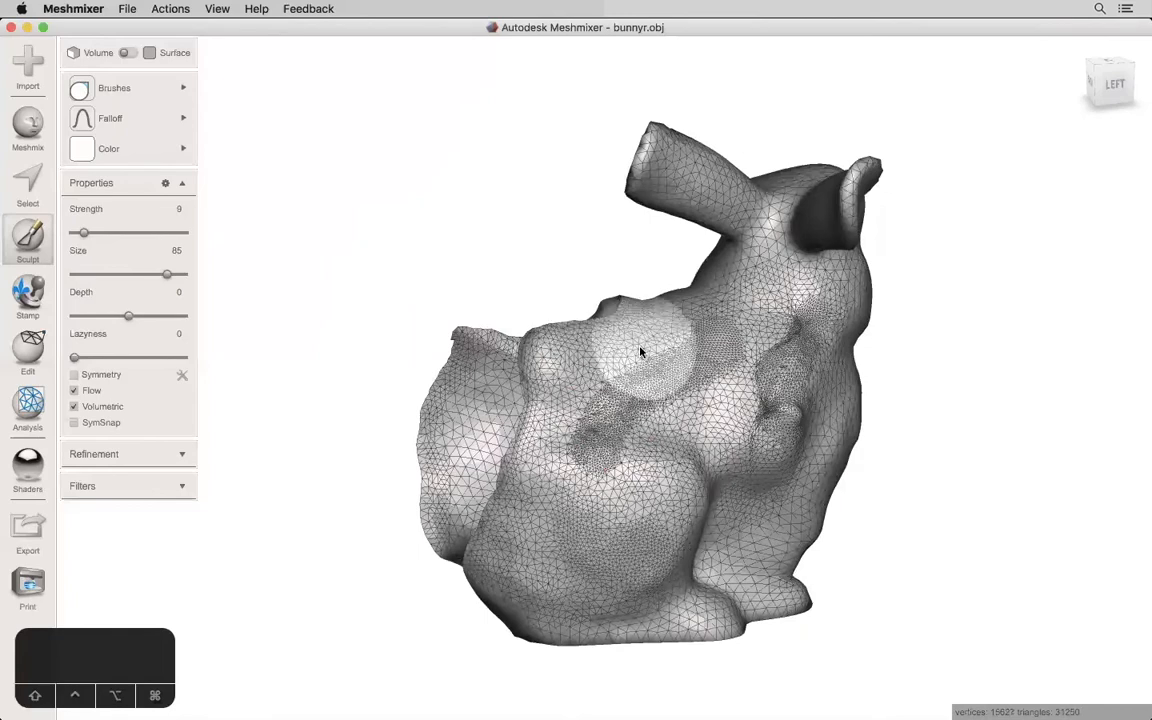
{"action": "left_click", "coordinate": [114, 88]}
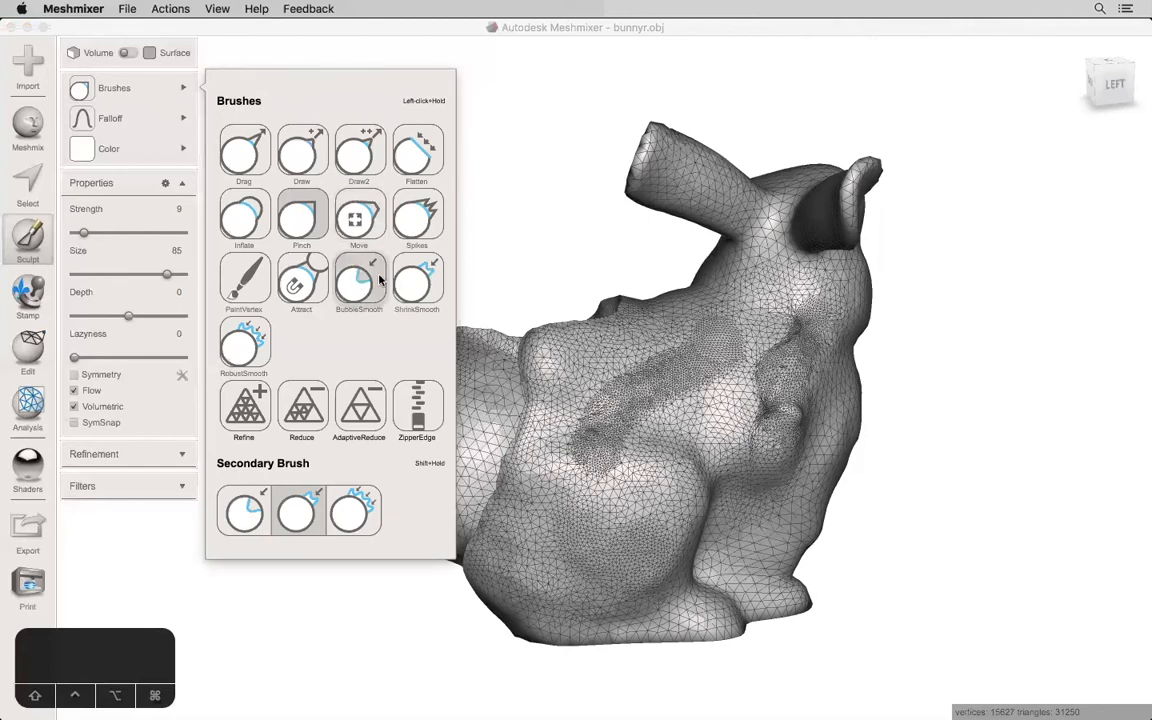
{"action": "mouse_move", "coordinate": [243, 345]}
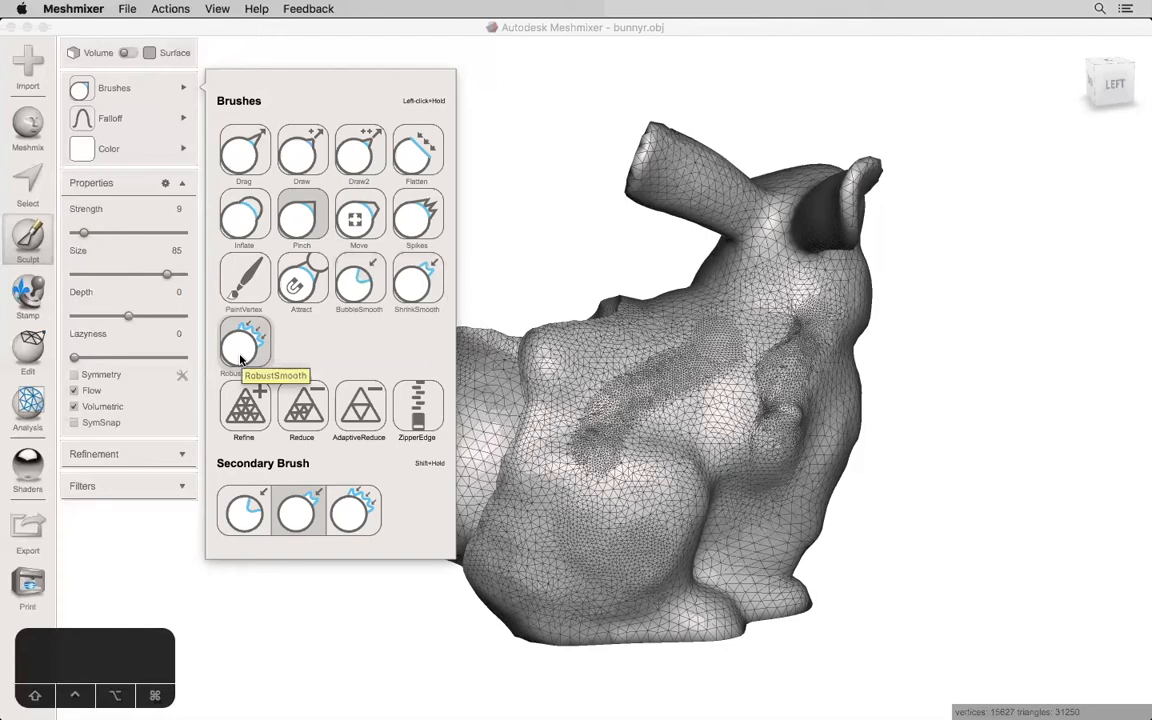
Step: Use RobustSmooth at strength 76 to smooth the bunny's haunch
{"action": "left_click", "coordinate": [243, 343]}
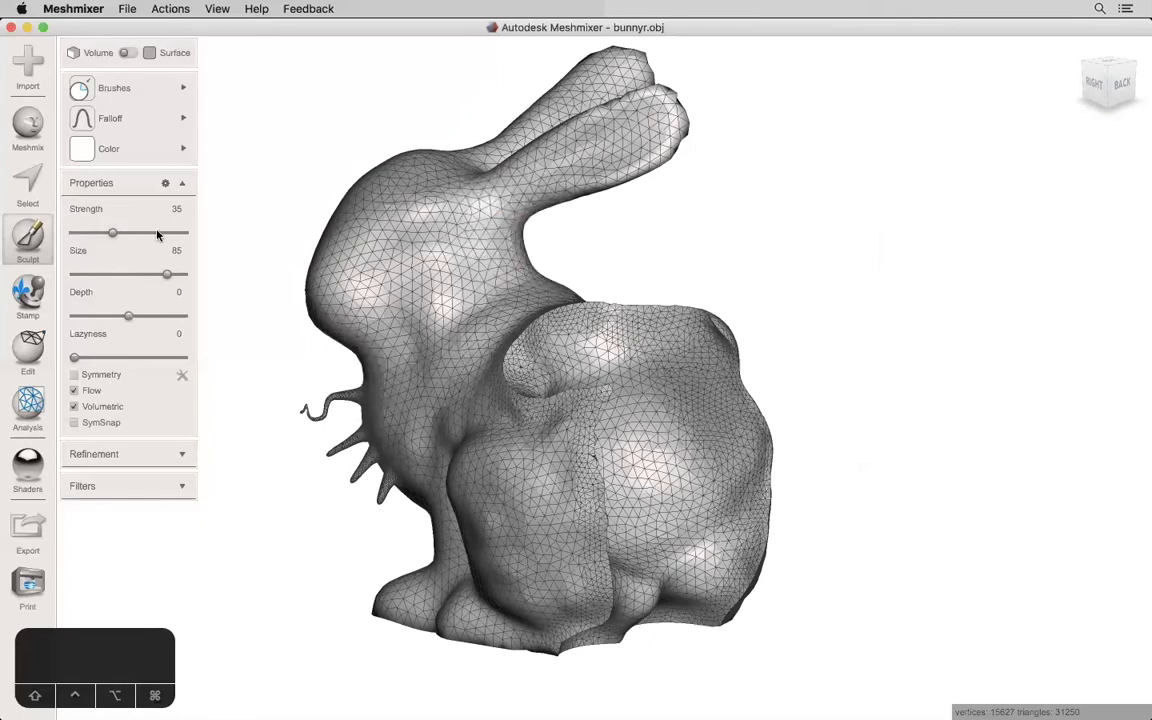
{"action": "left_click_drag", "start_coordinate": [112, 233], "coordinate": [156, 233]}
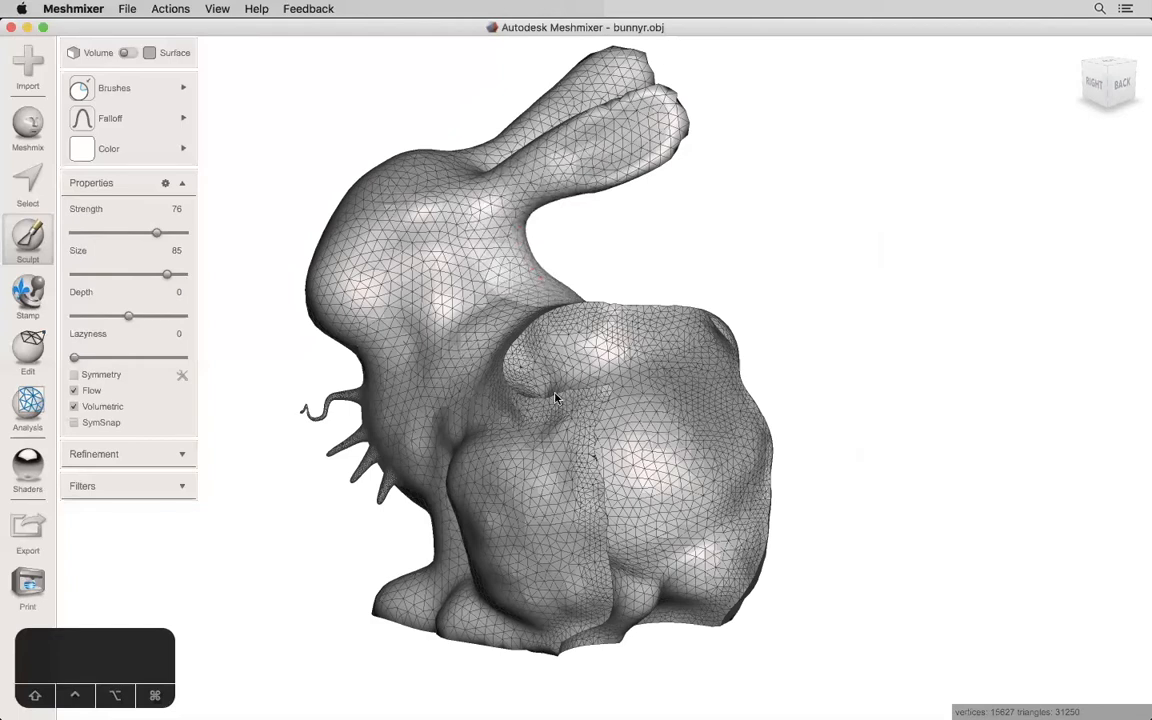
{"action": "left_click_drag", "start_coordinate": [557, 398], "coordinate": [591, 351]}
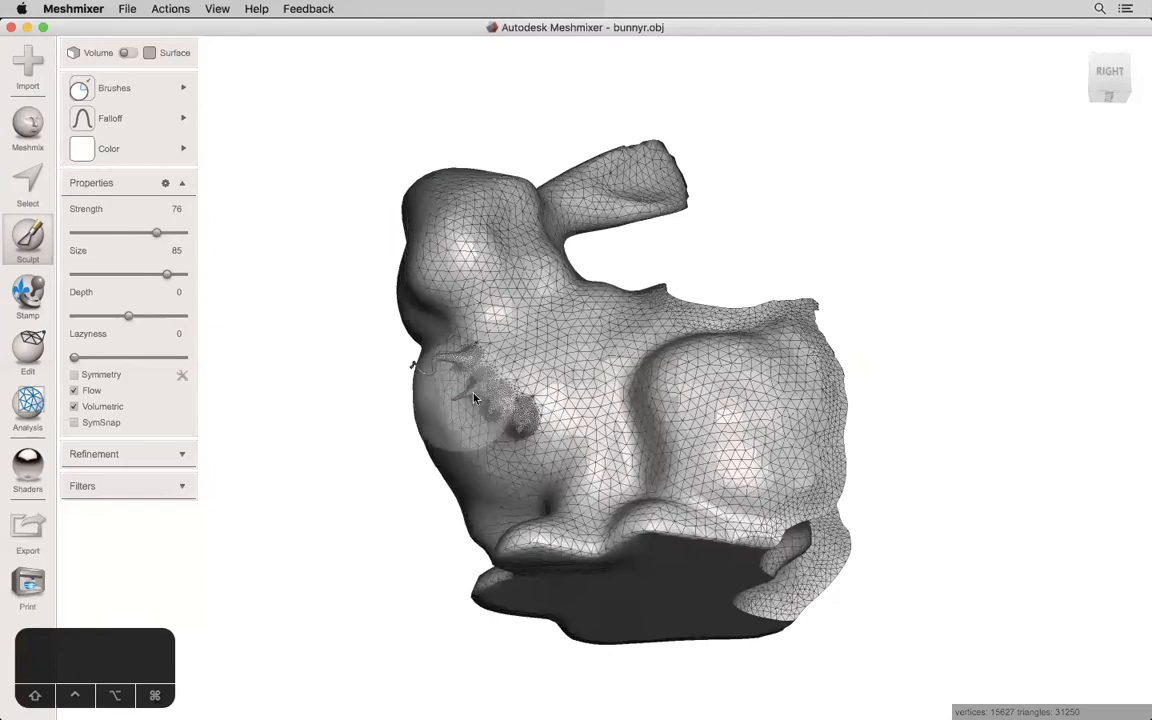
Step: Smooth around the spikes and the rear haunch from several views
{"action": "left_click_drag", "start_coordinate": [475, 398], "coordinate": [495, 477]}
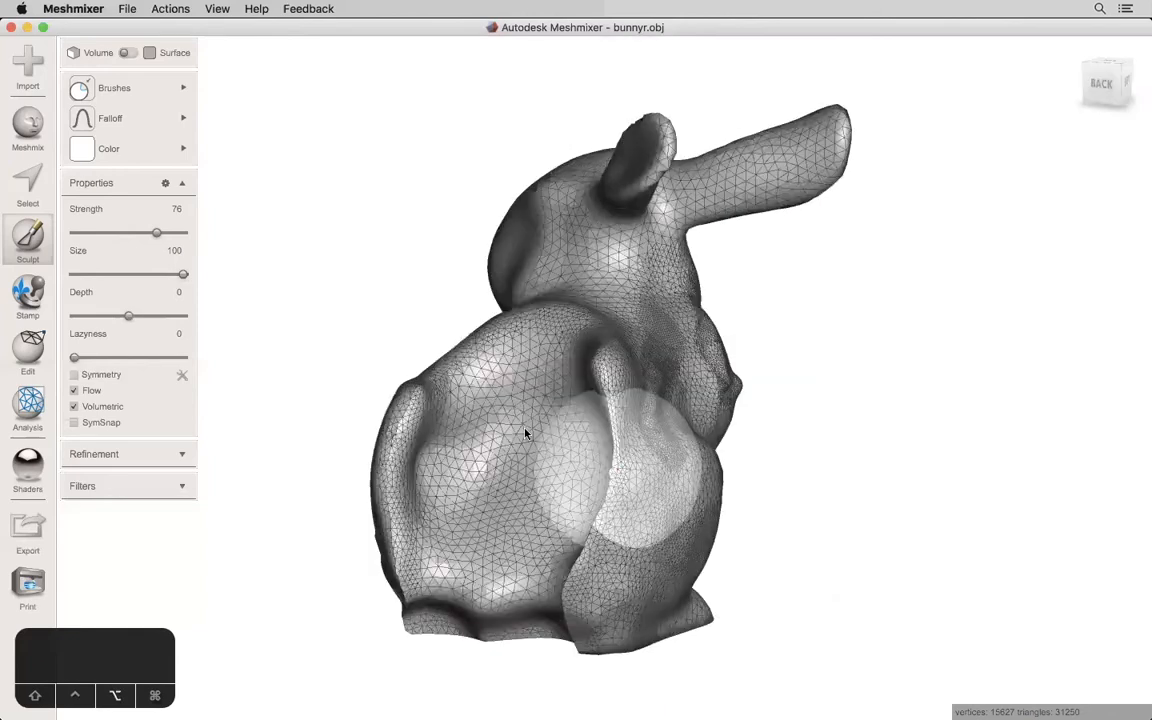
{"action": "left_click_drag", "start_coordinate": [525, 433], "coordinate": [598, 388]}
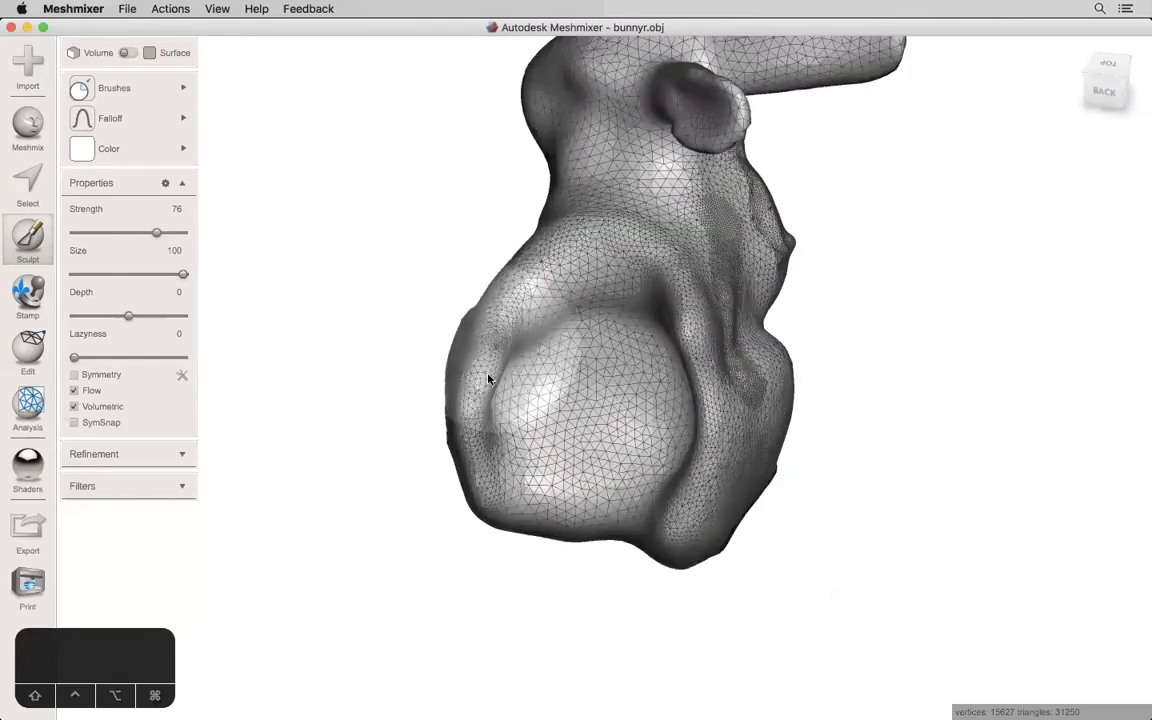
{"action": "left_click_drag", "start_coordinate": [490, 378], "coordinate": [770, 393]}
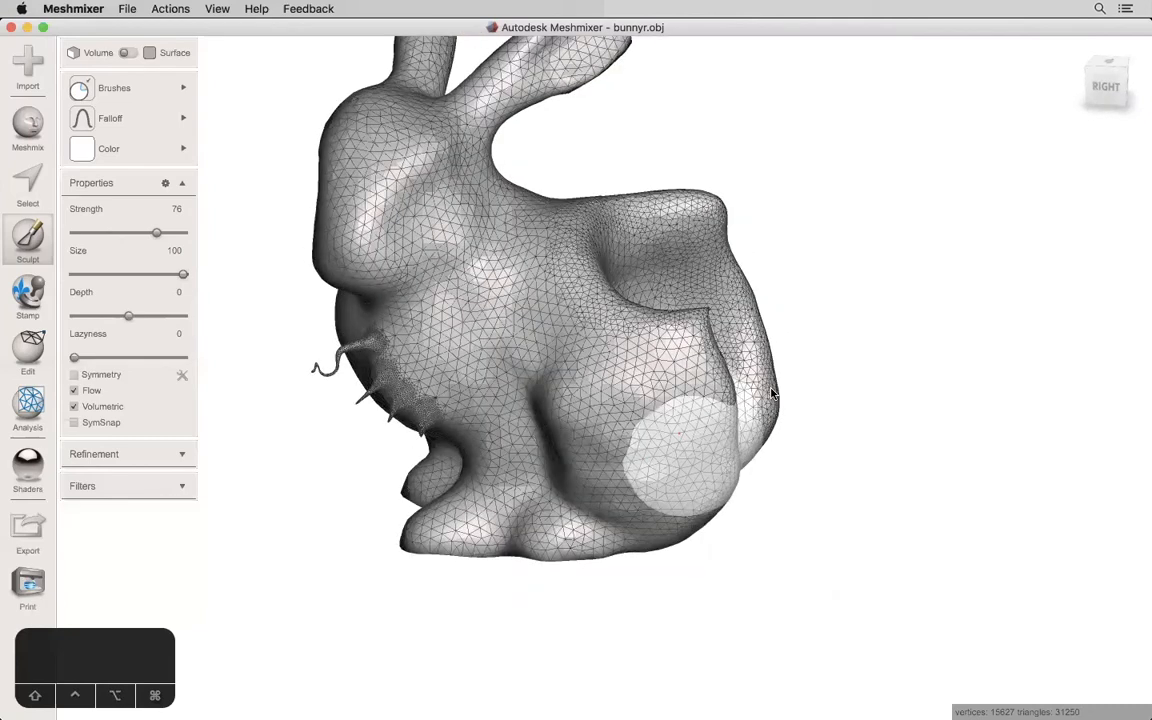
Step: Finish smoothing the haunch and switch to the mesh-density brush
{"action": "left_click_drag", "start_coordinate": [770, 390], "coordinate": [560, 378]}
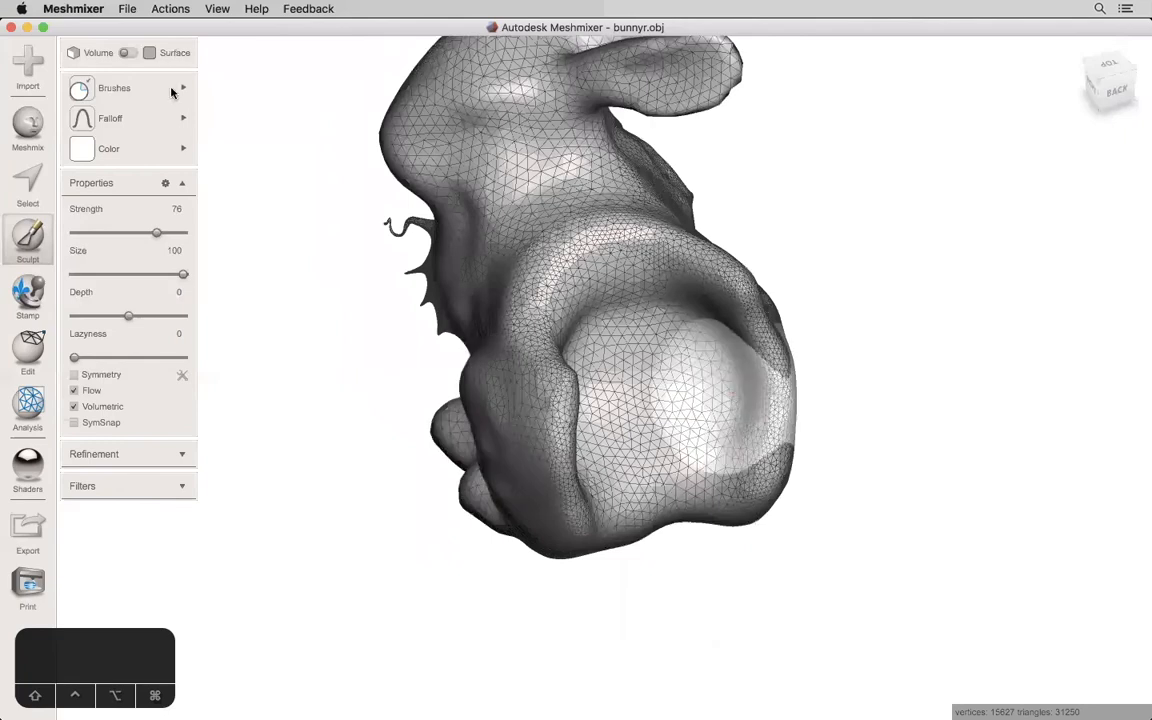
{"action": "left_click", "coordinate": [114, 88]}
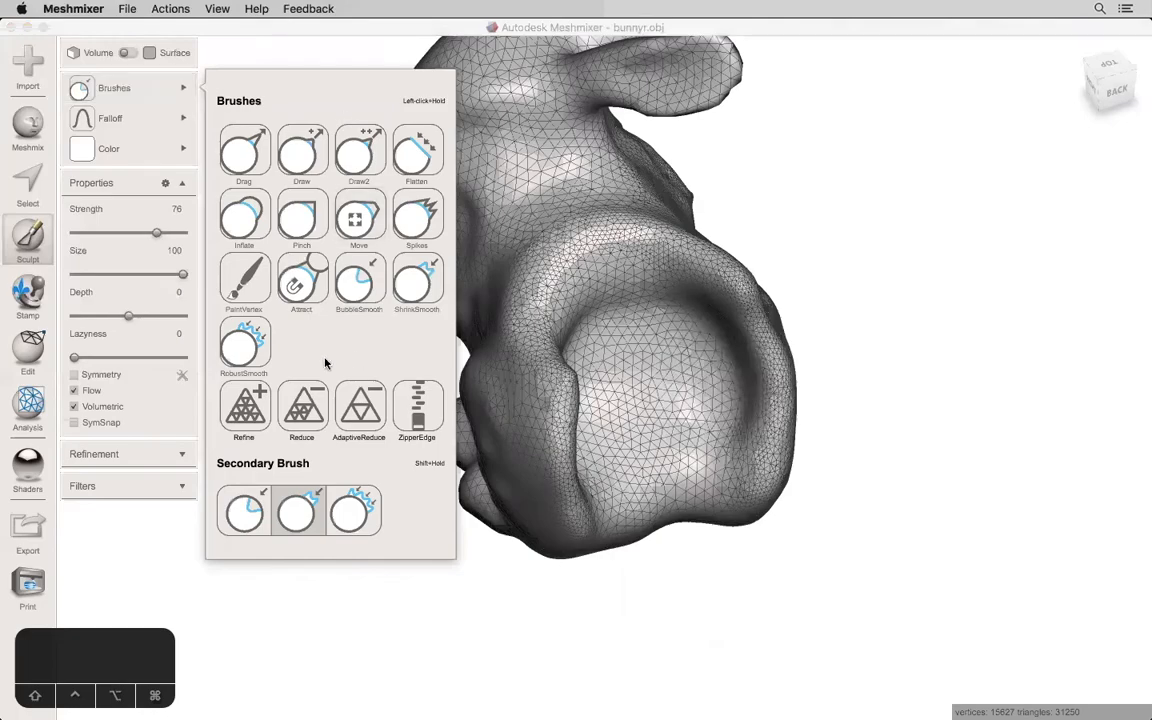
{"action": "left_click", "coordinate": [301, 410]}
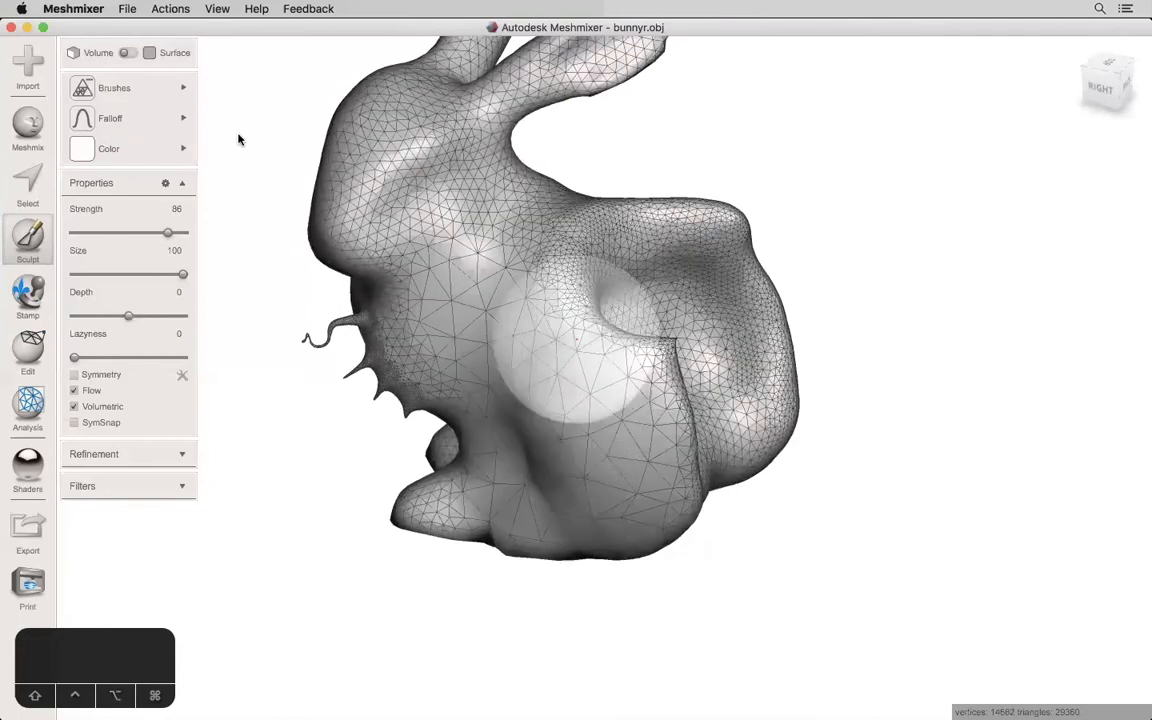
{"action": "left_click", "coordinate": [114, 87]}
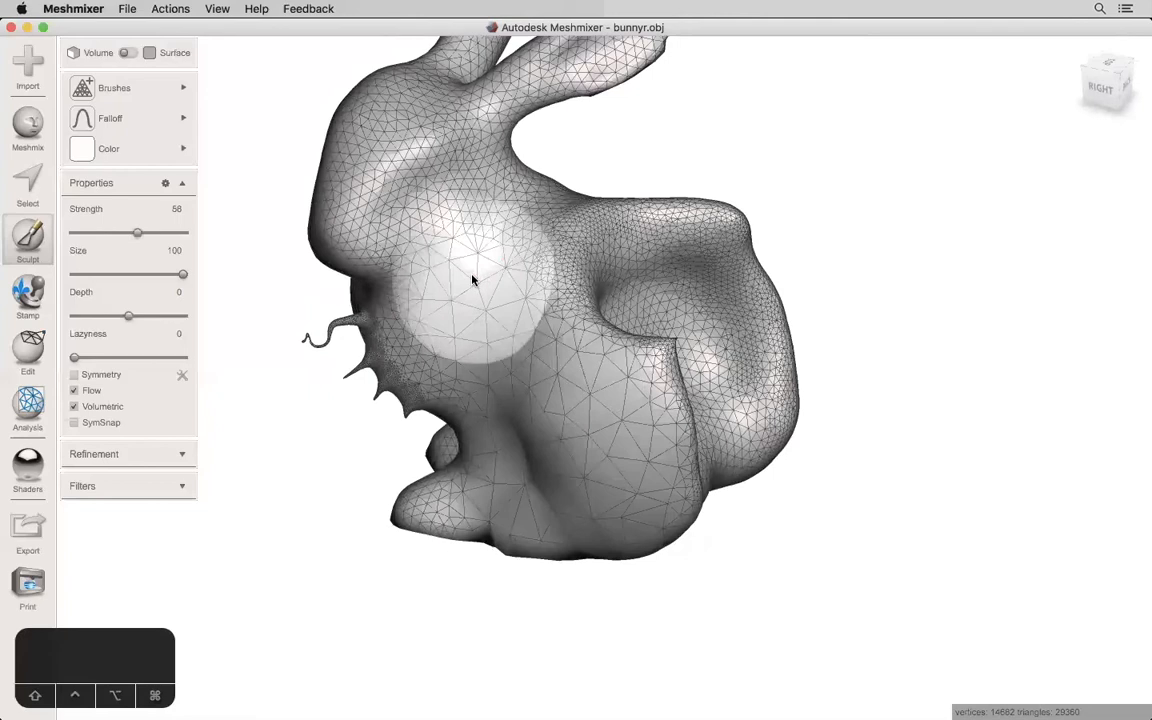
Step: Refine the triangles on the bunny's chest and front paw
{"action": "left_click_drag", "start_coordinate": [475, 280], "coordinate": [632, 407]}
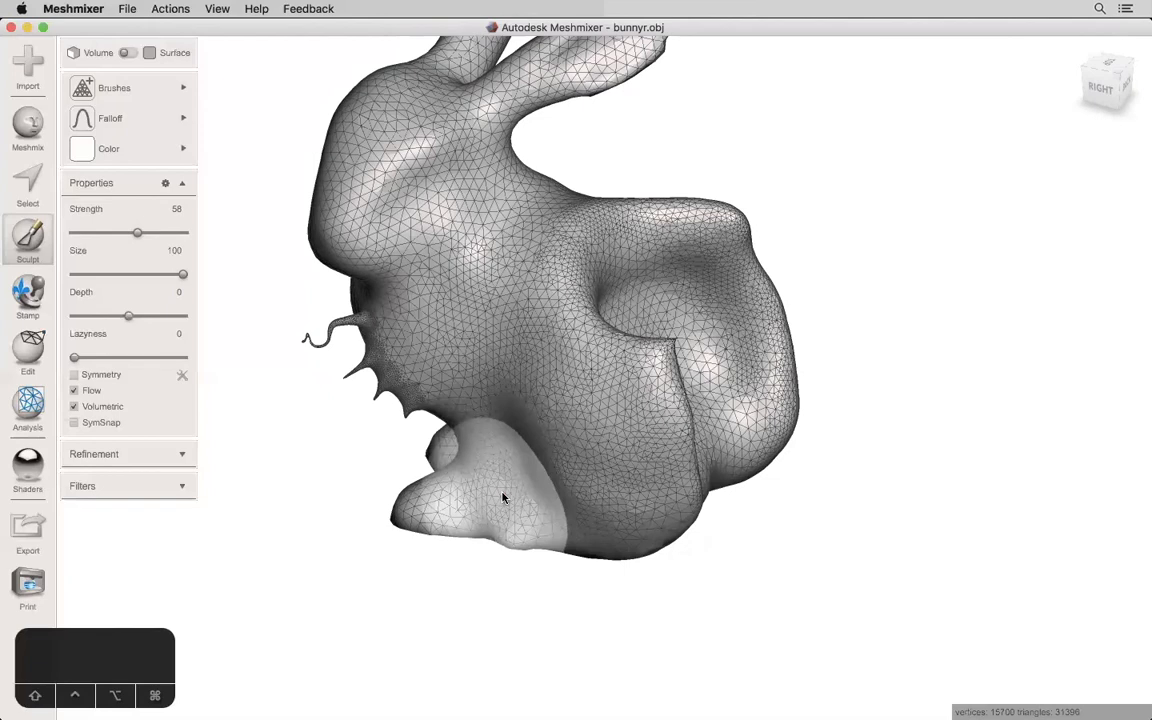
{"action": "left_click_drag", "start_coordinate": [503, 497], "coordinate": [605, 426]}
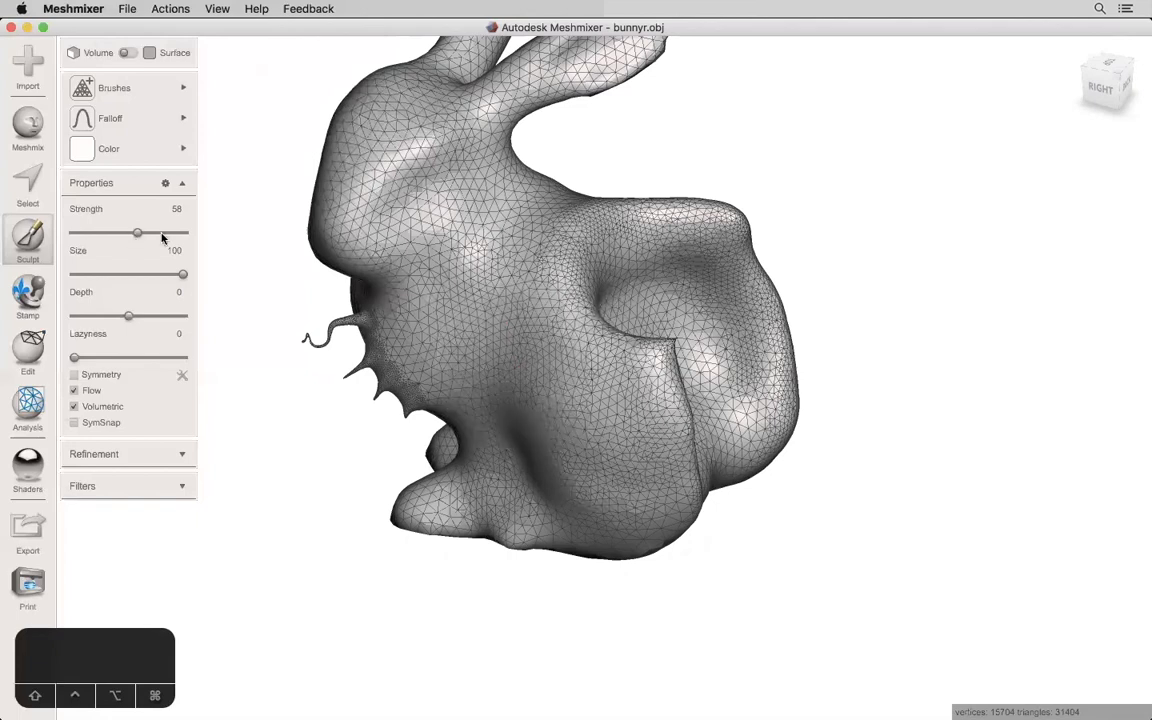
Step: Refine the front paw at strength 80, then draw a size-40 raised line down the flank
{"action": "left_click", "coordinate": [480, 330]}
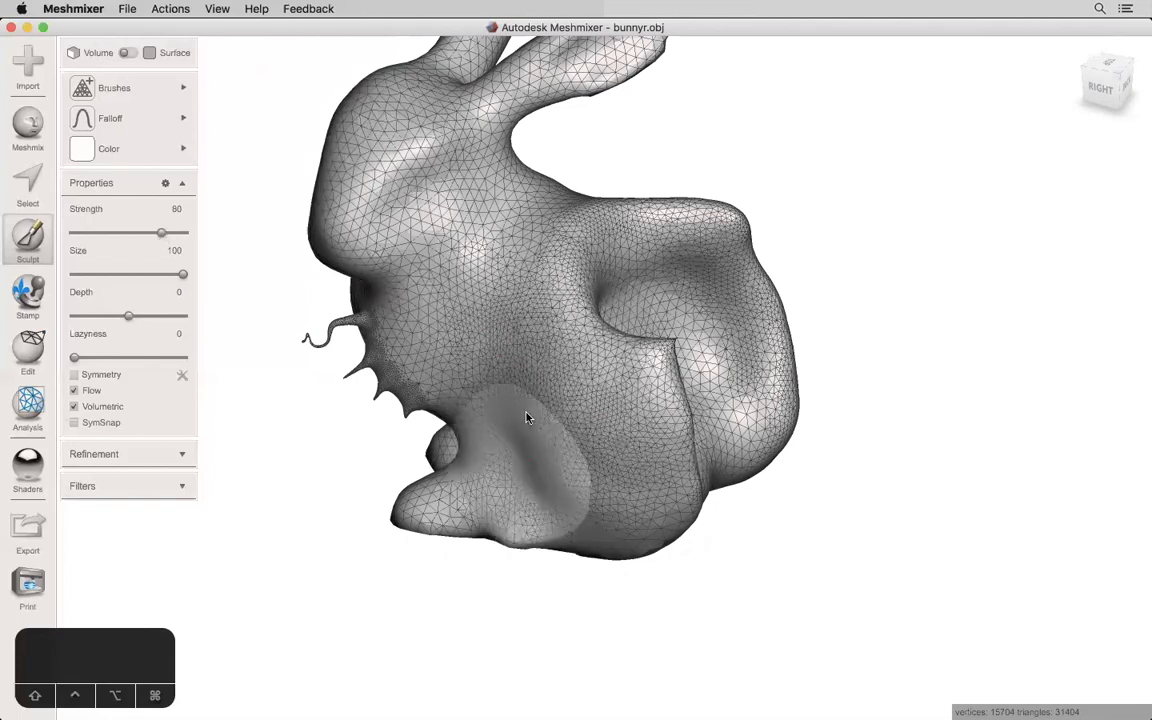
{"action": "left_click", "coordinate": [114, 87]}
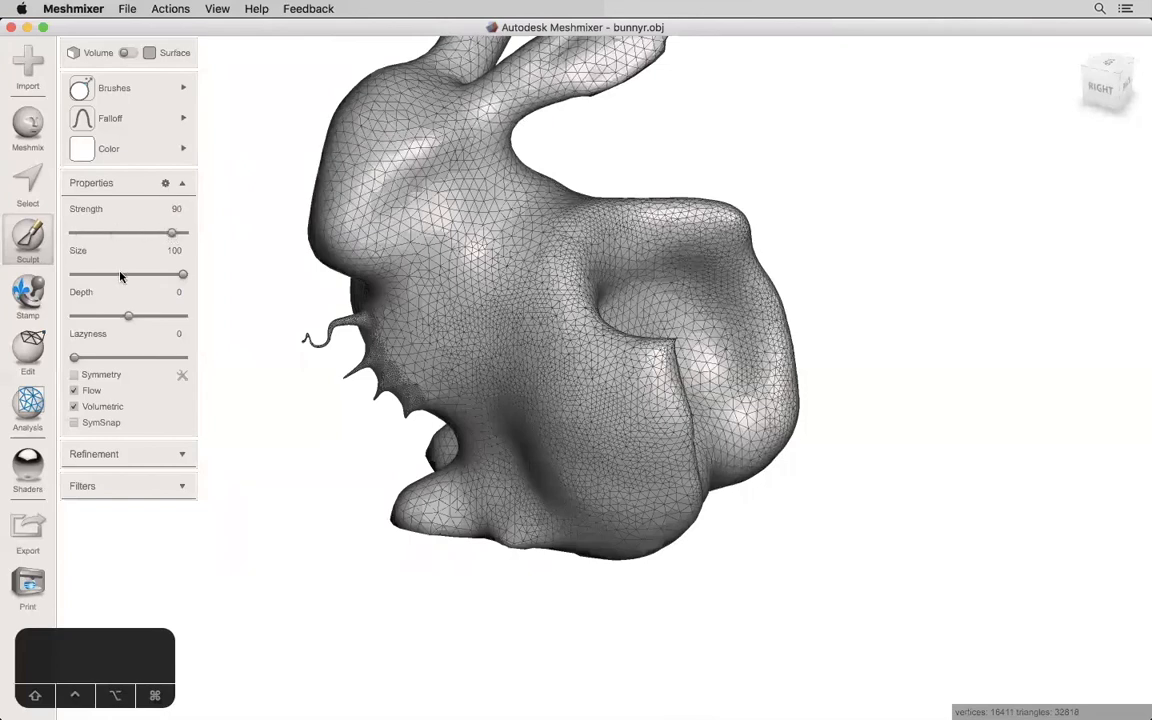
{"action": "left_click_drag", "start_coordinate": [183, 274], "coordinate": [118, 274]}
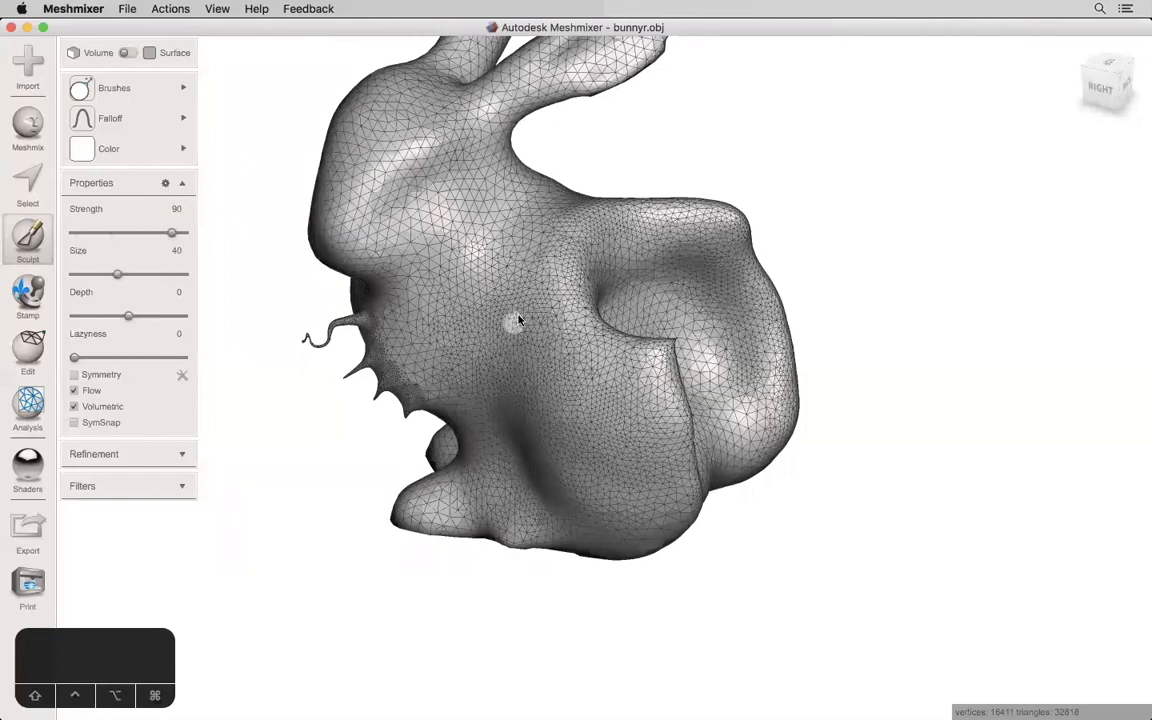
{"action": "left_click_drag", "start_coordinate": [518, 320], "coordinate": [550, 390]}
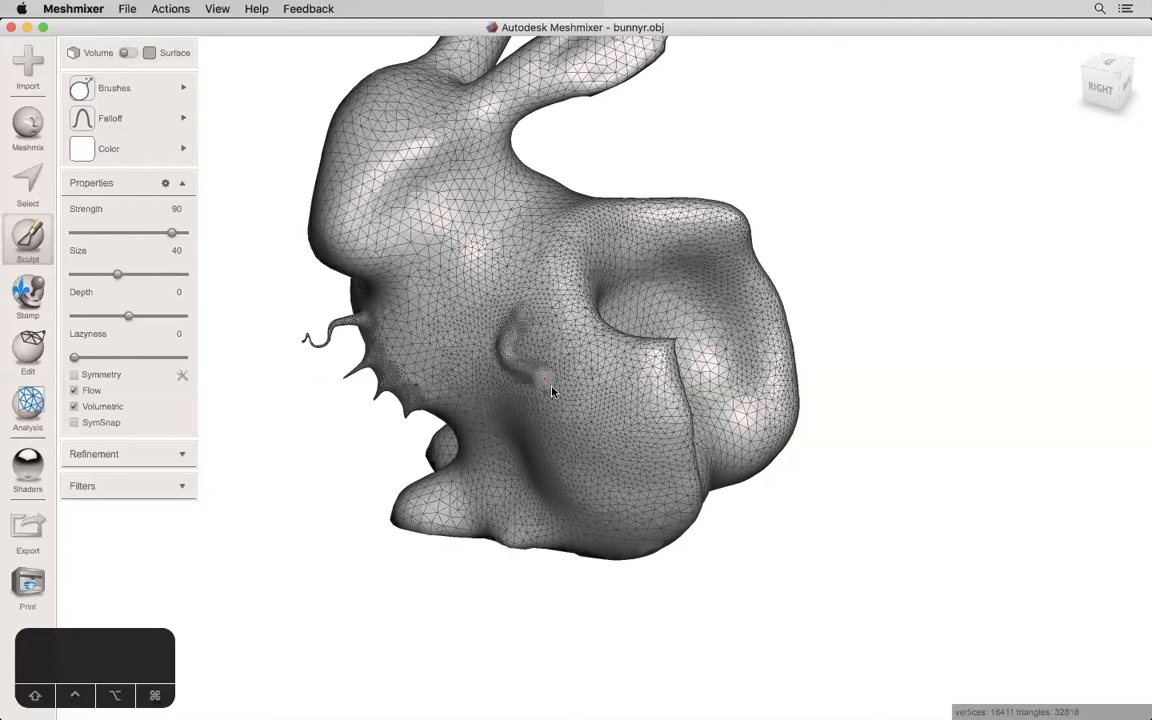
{"action": "left_click_drag", "start_coordinate": [550, 392], "coordinate": [558, 480]}
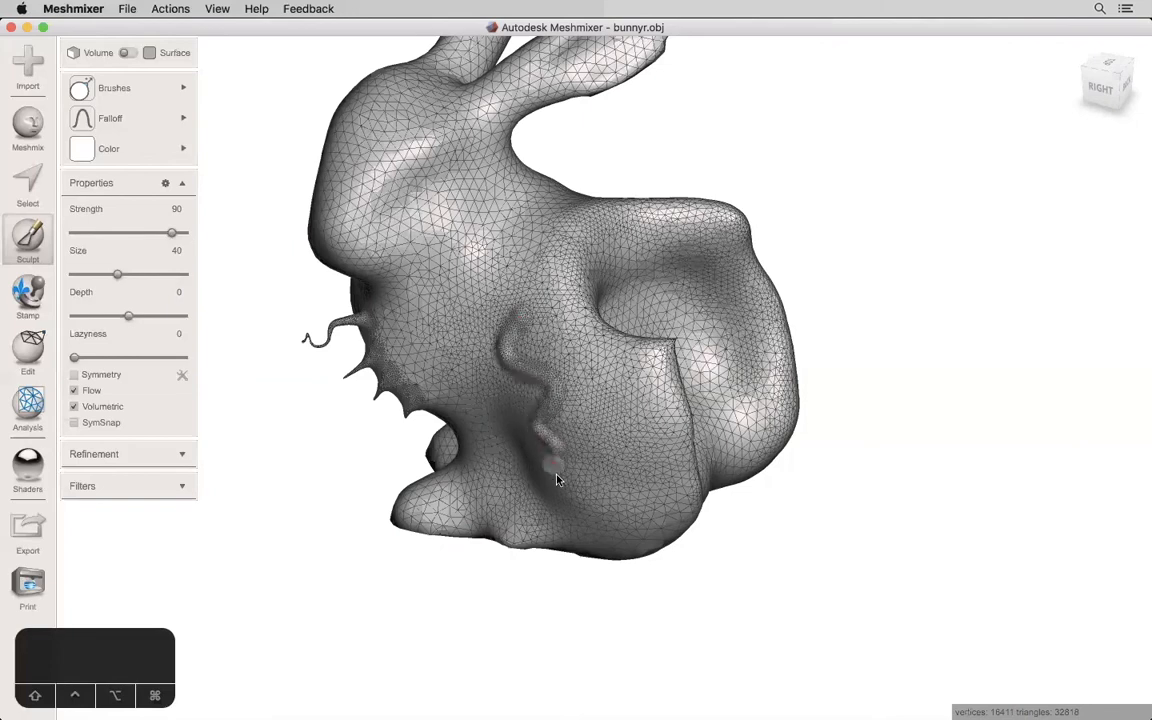